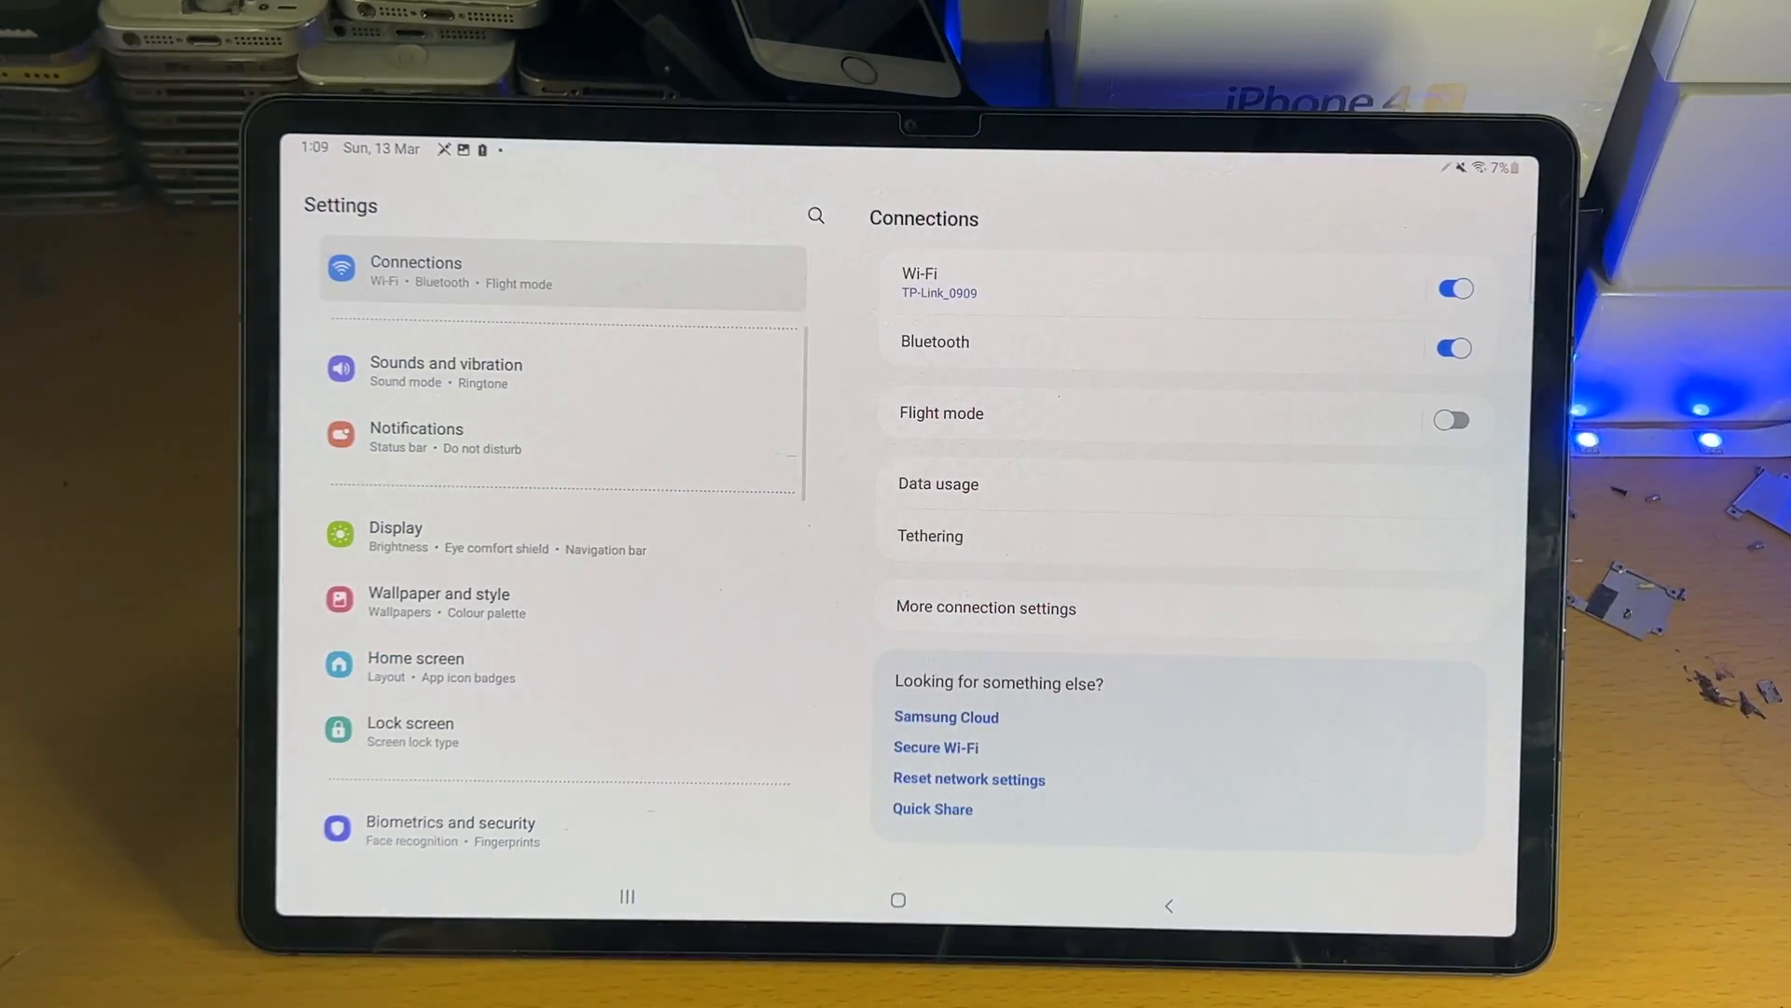
Reach Biometrics and security in Settings and scroll to the Secure Folder entry
scroll(down, 3)
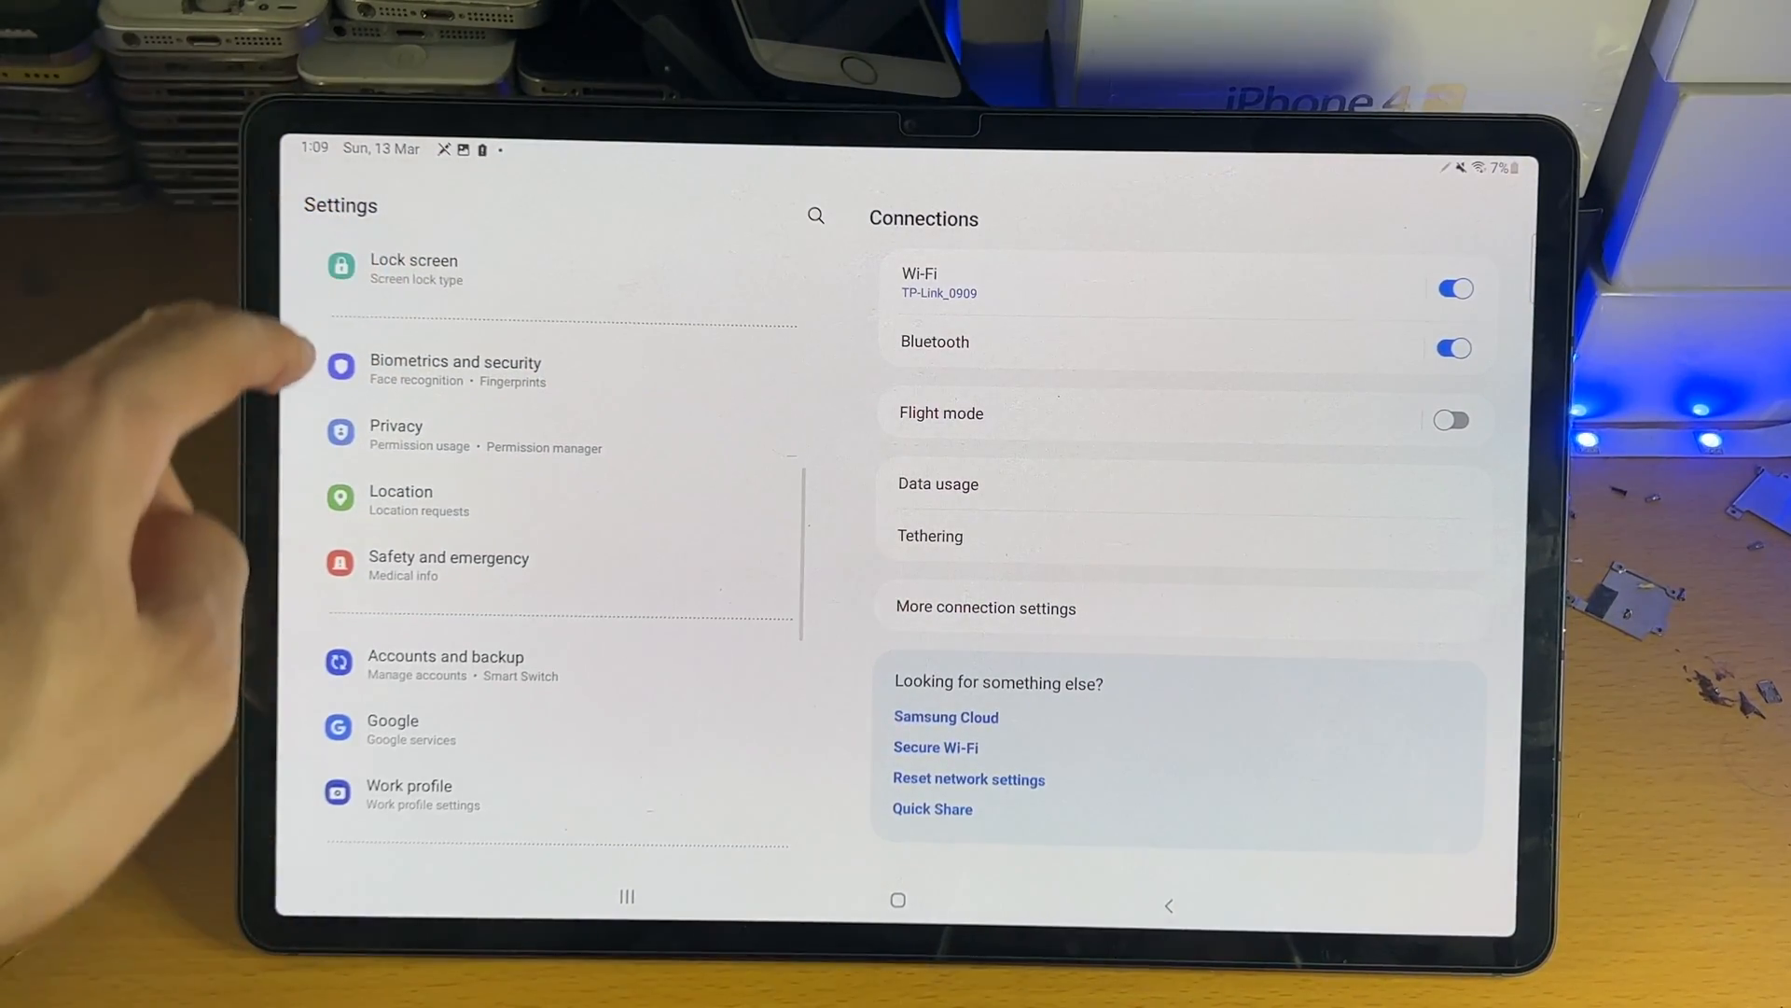
click(455, 370)
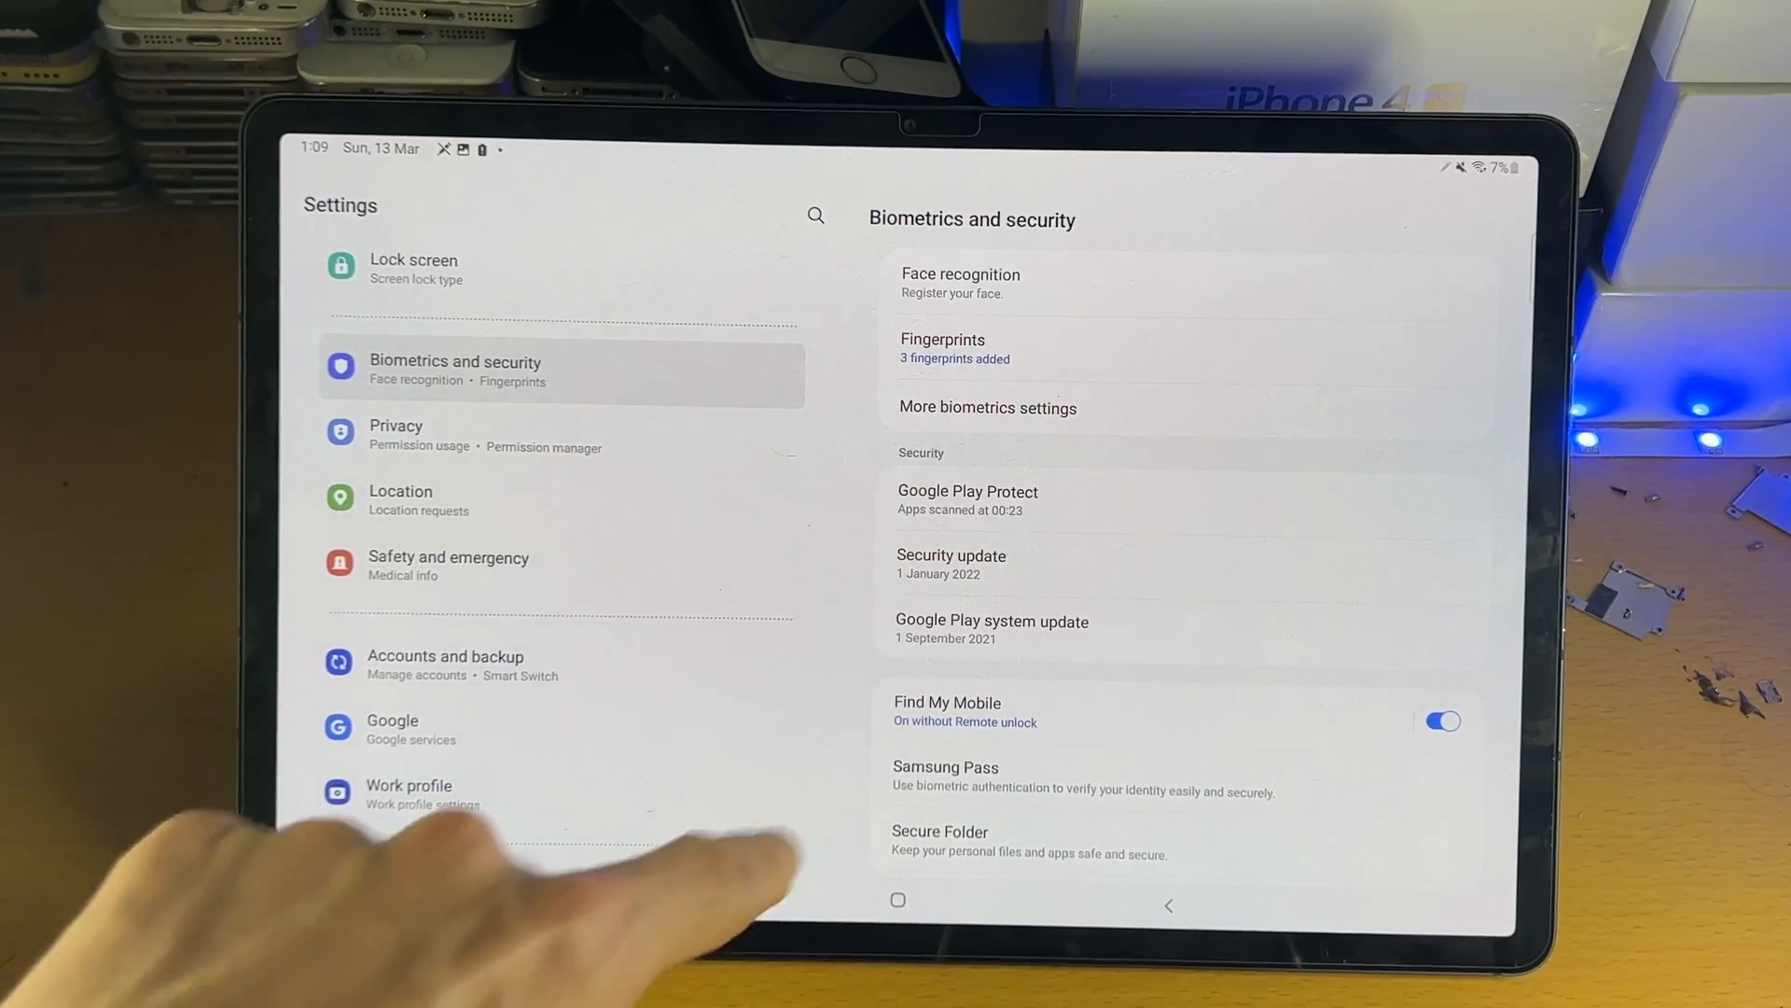
scroll(down, 3)
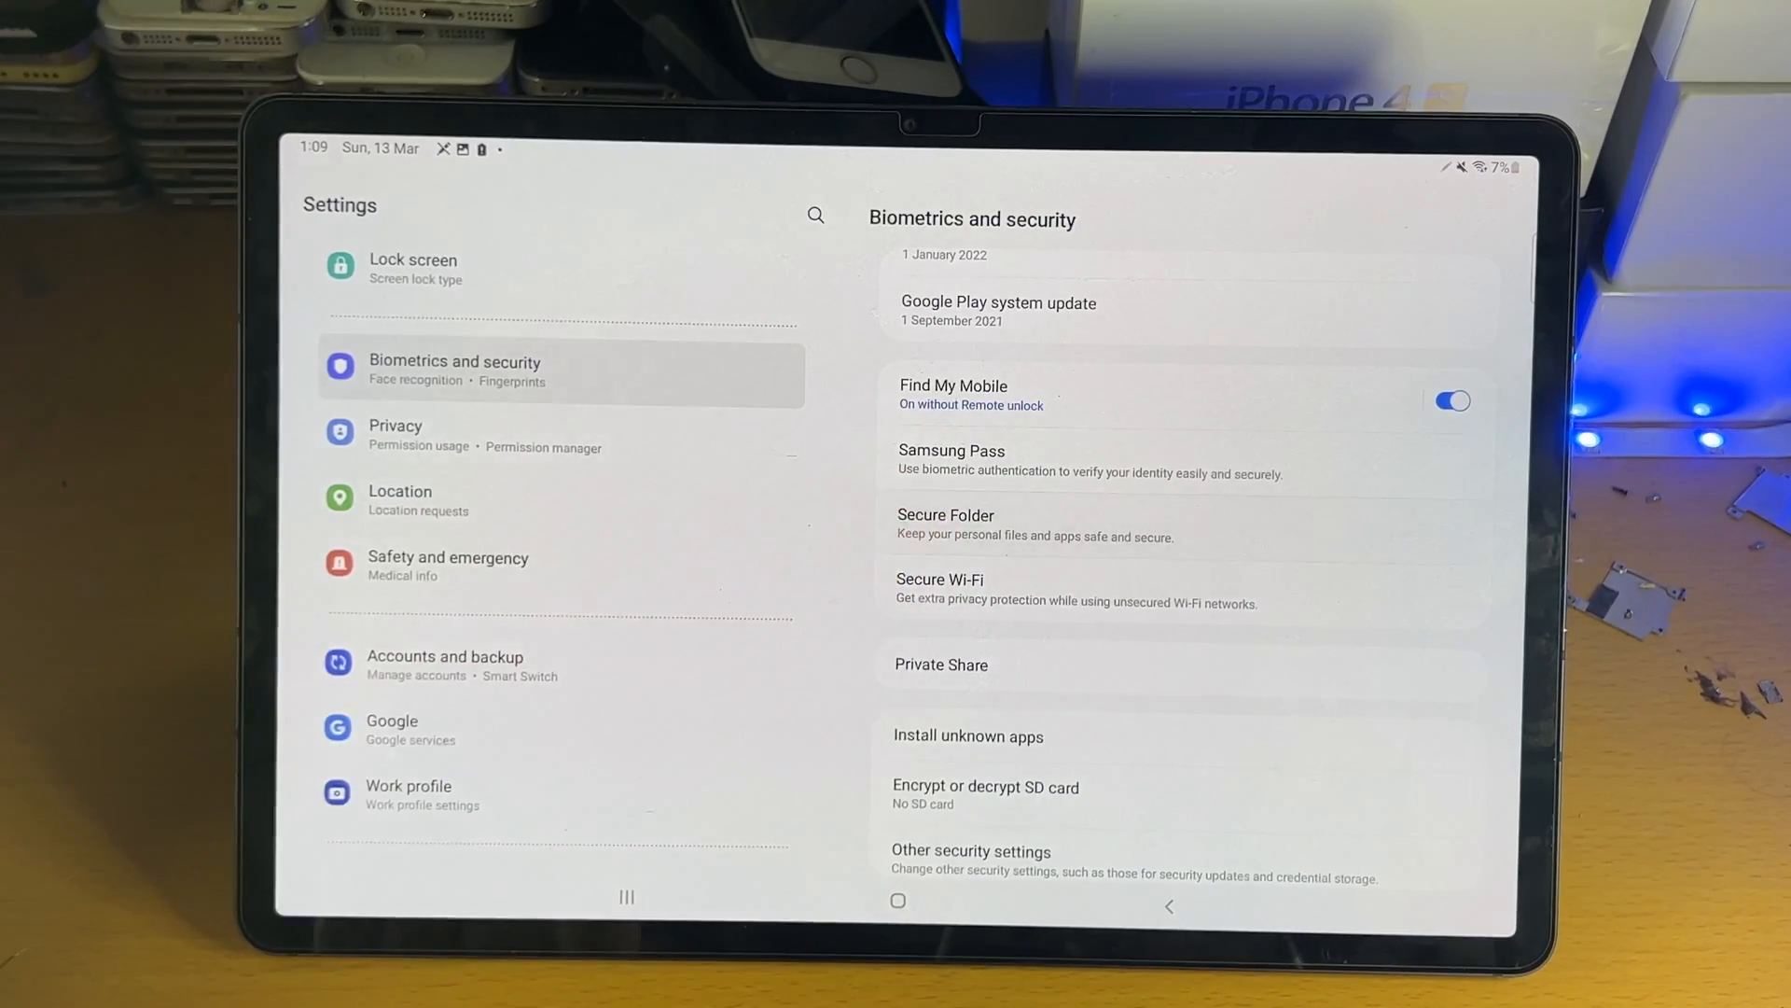
Start Secure Folder setup and accept its required permissions to reach the lock type choice
click(944, 515)
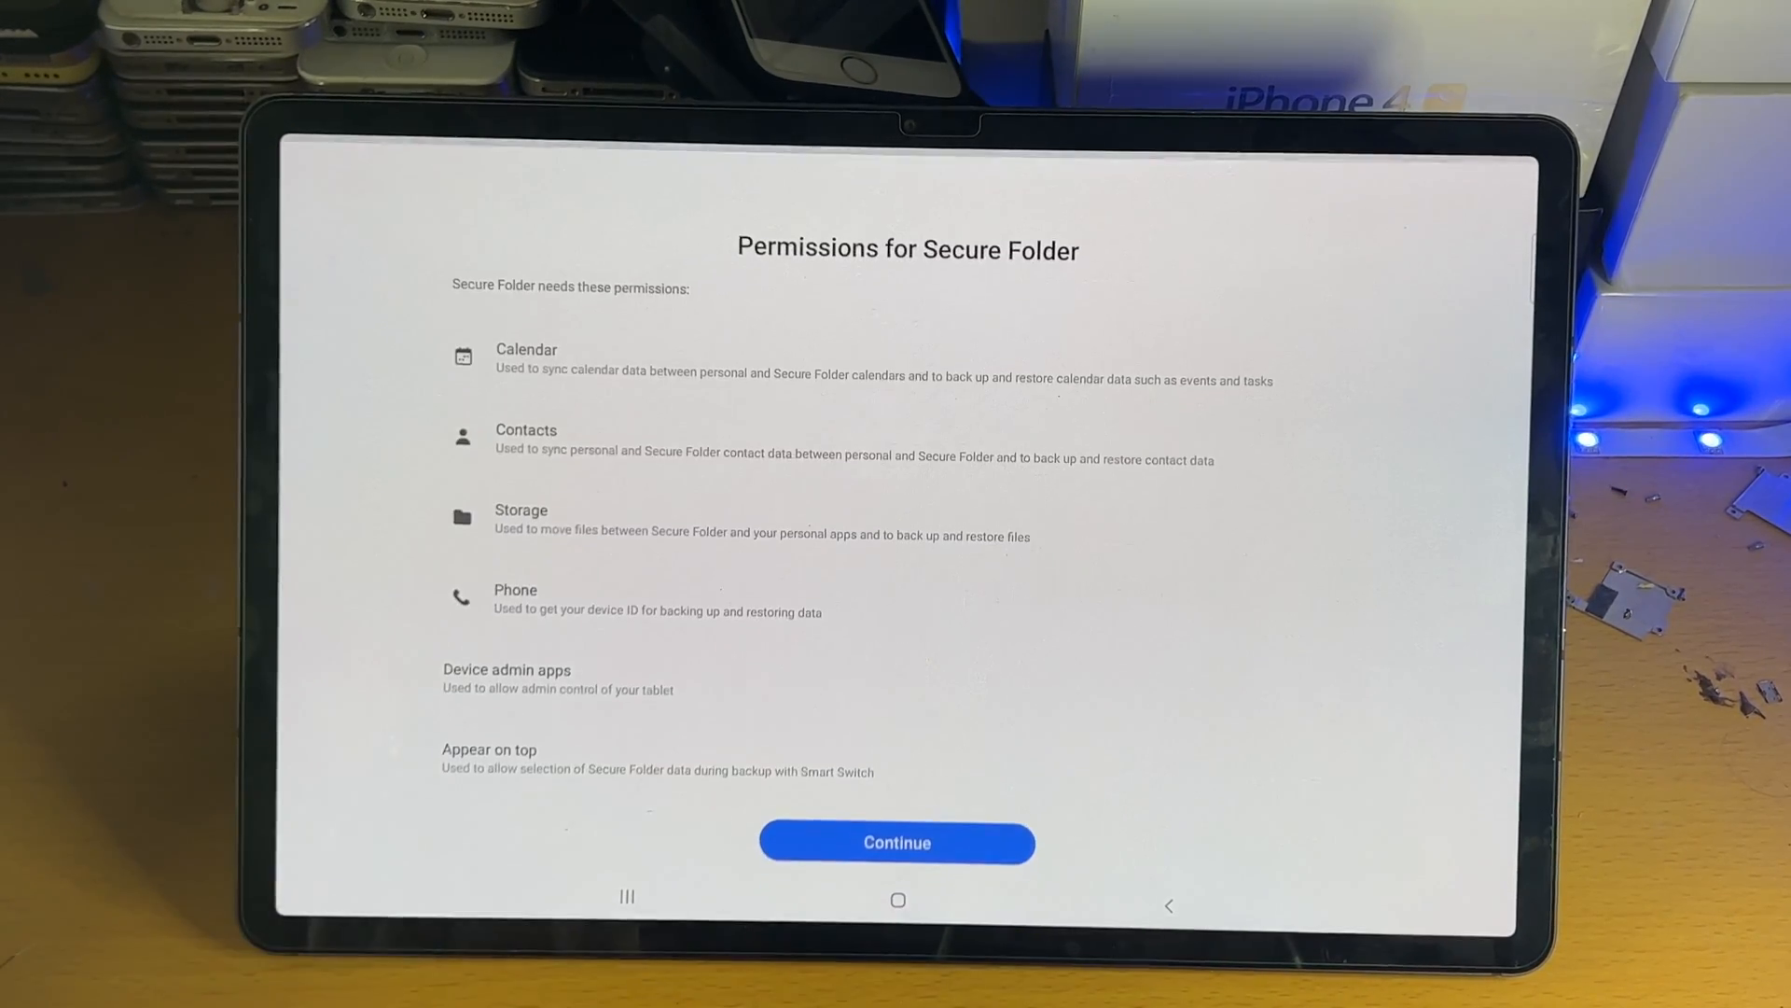
click(897, 842)
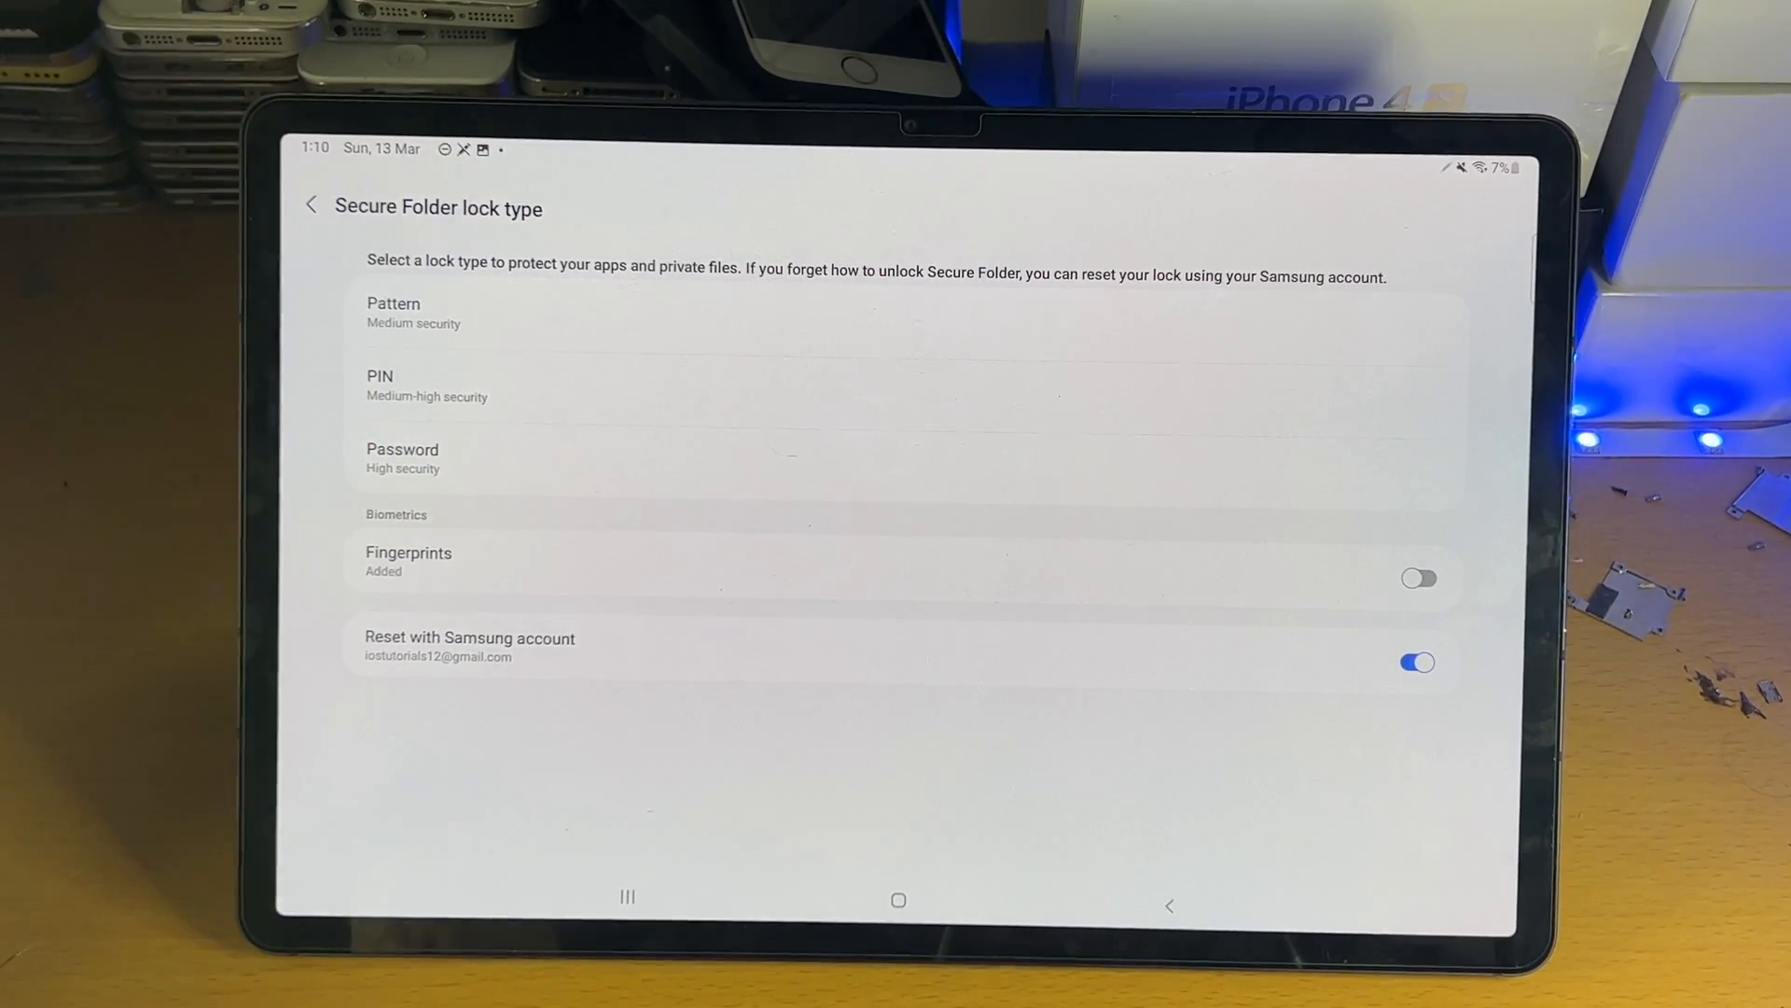
Protect Secure Folder with a PIN and allow fingerprints to unlock it
click(1418, 578)
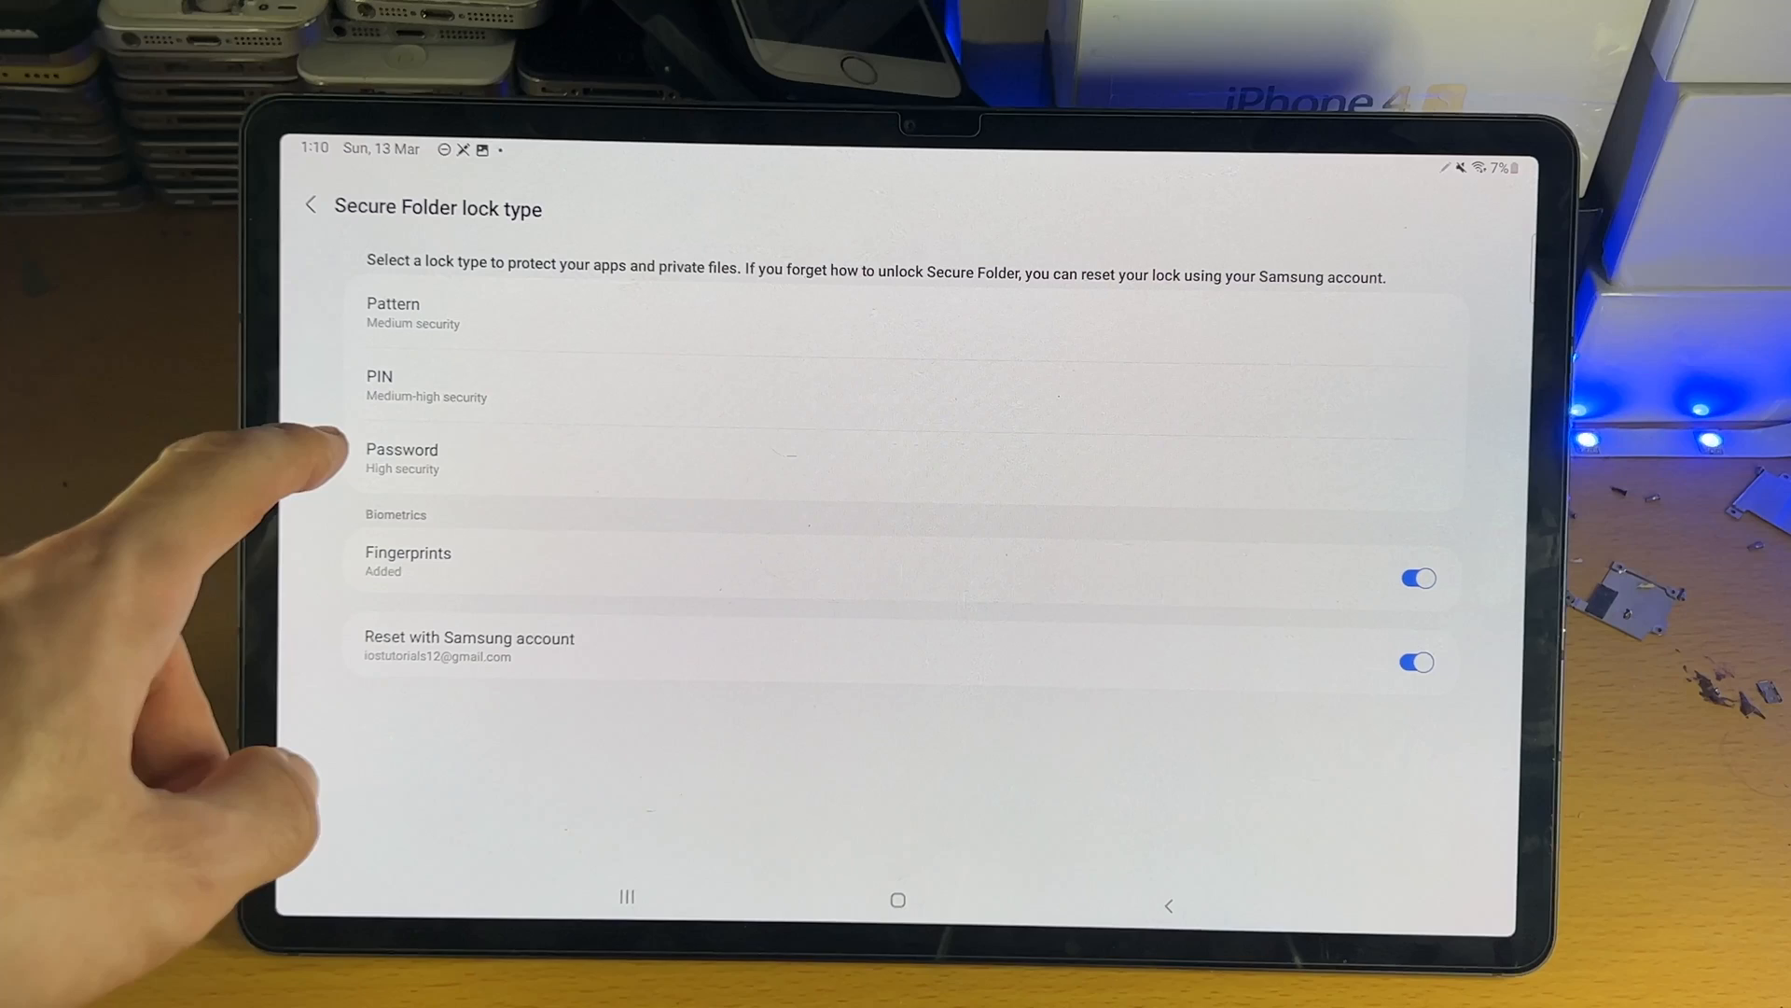
click(379, 384)
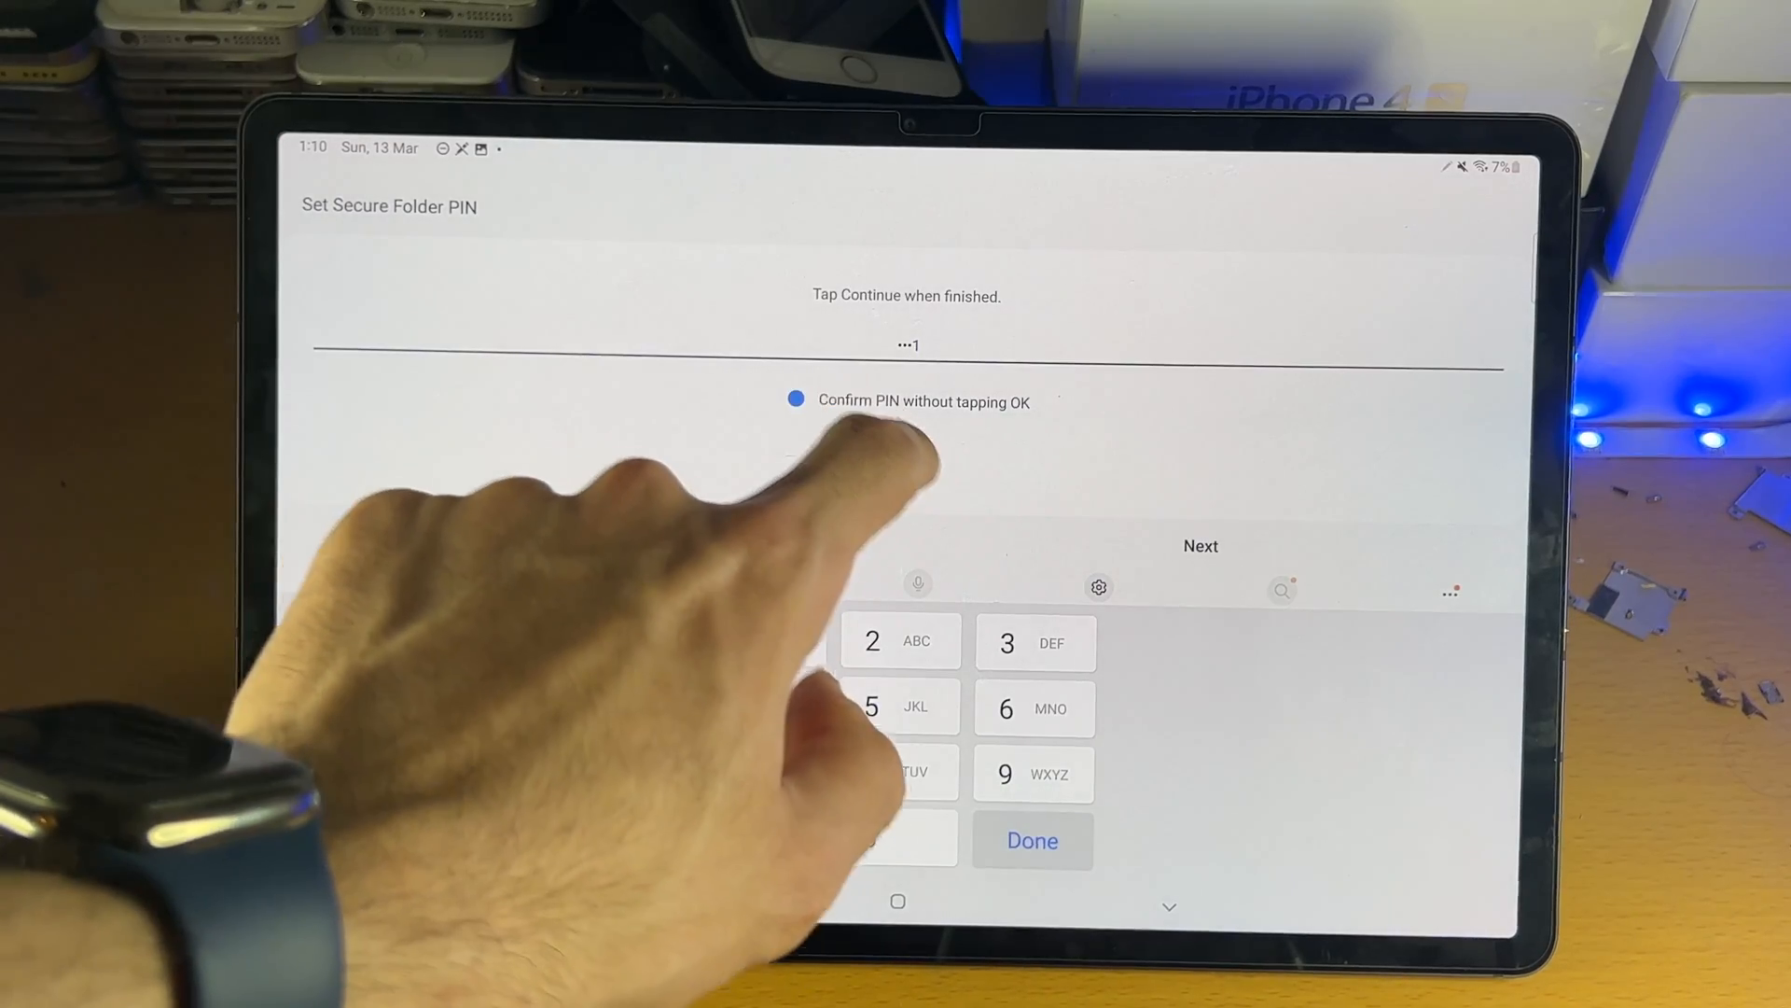
click(1199, 544)
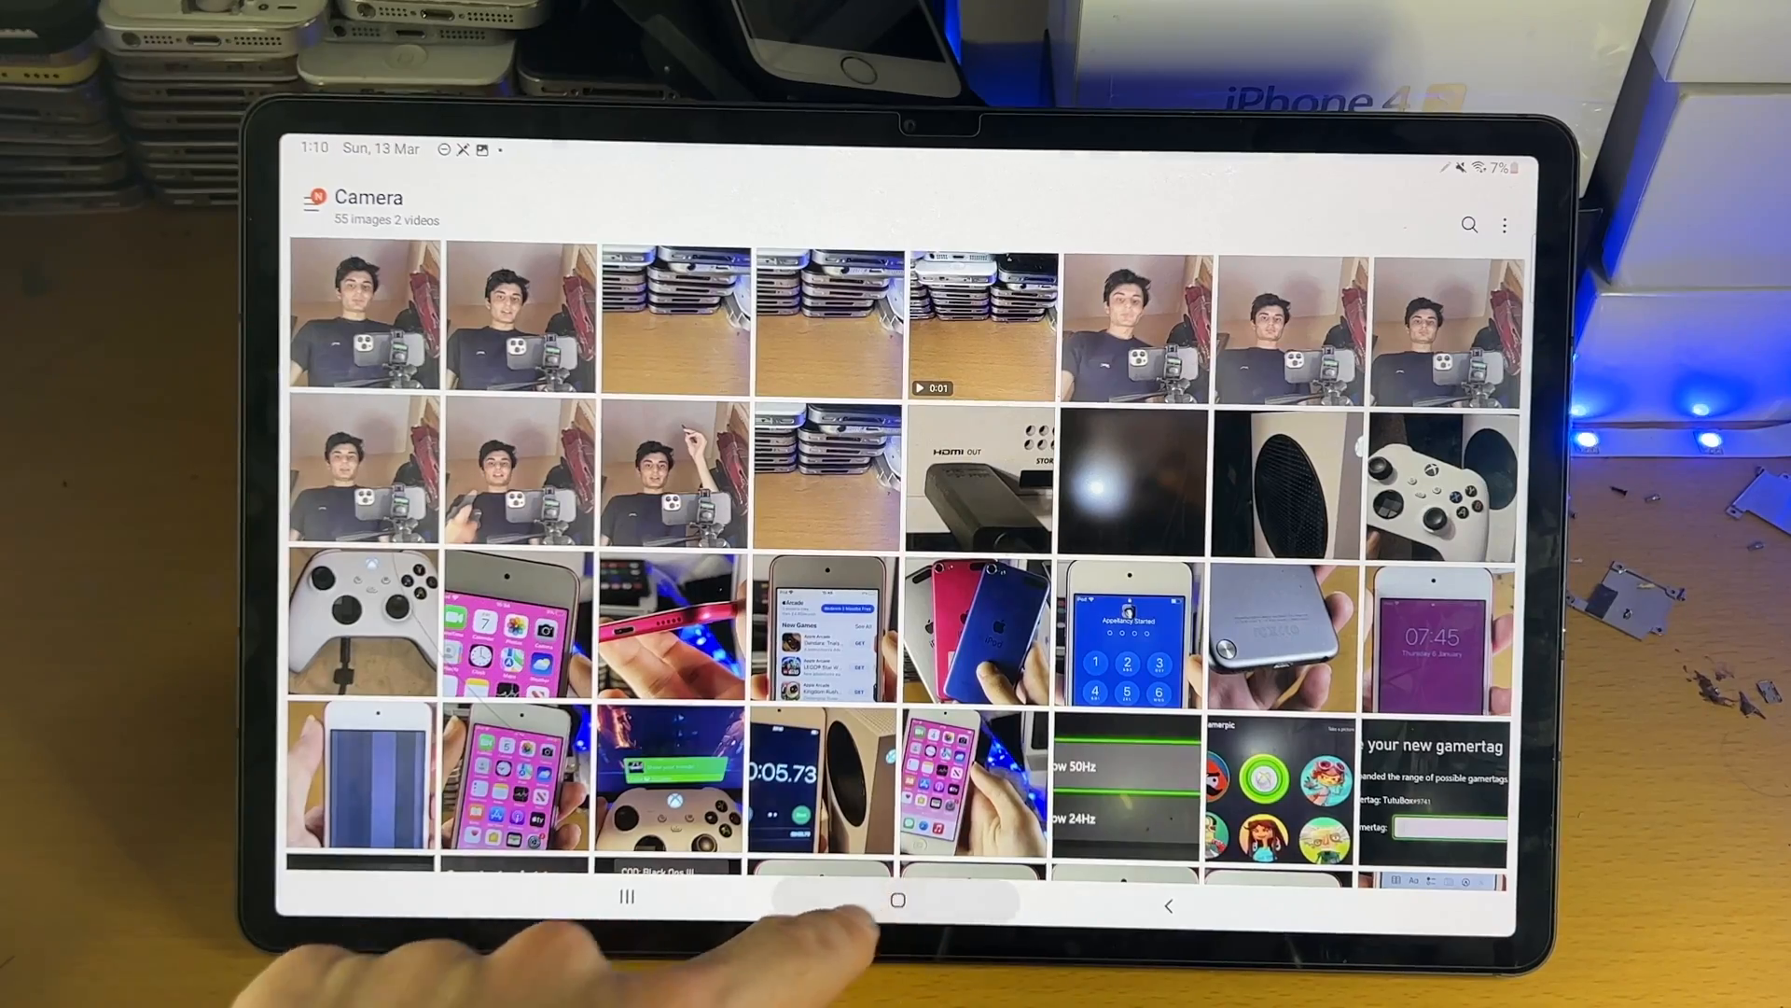
Leave the personal Gallery and view the empty Gallery inside Secure Folder
click(898, 902)
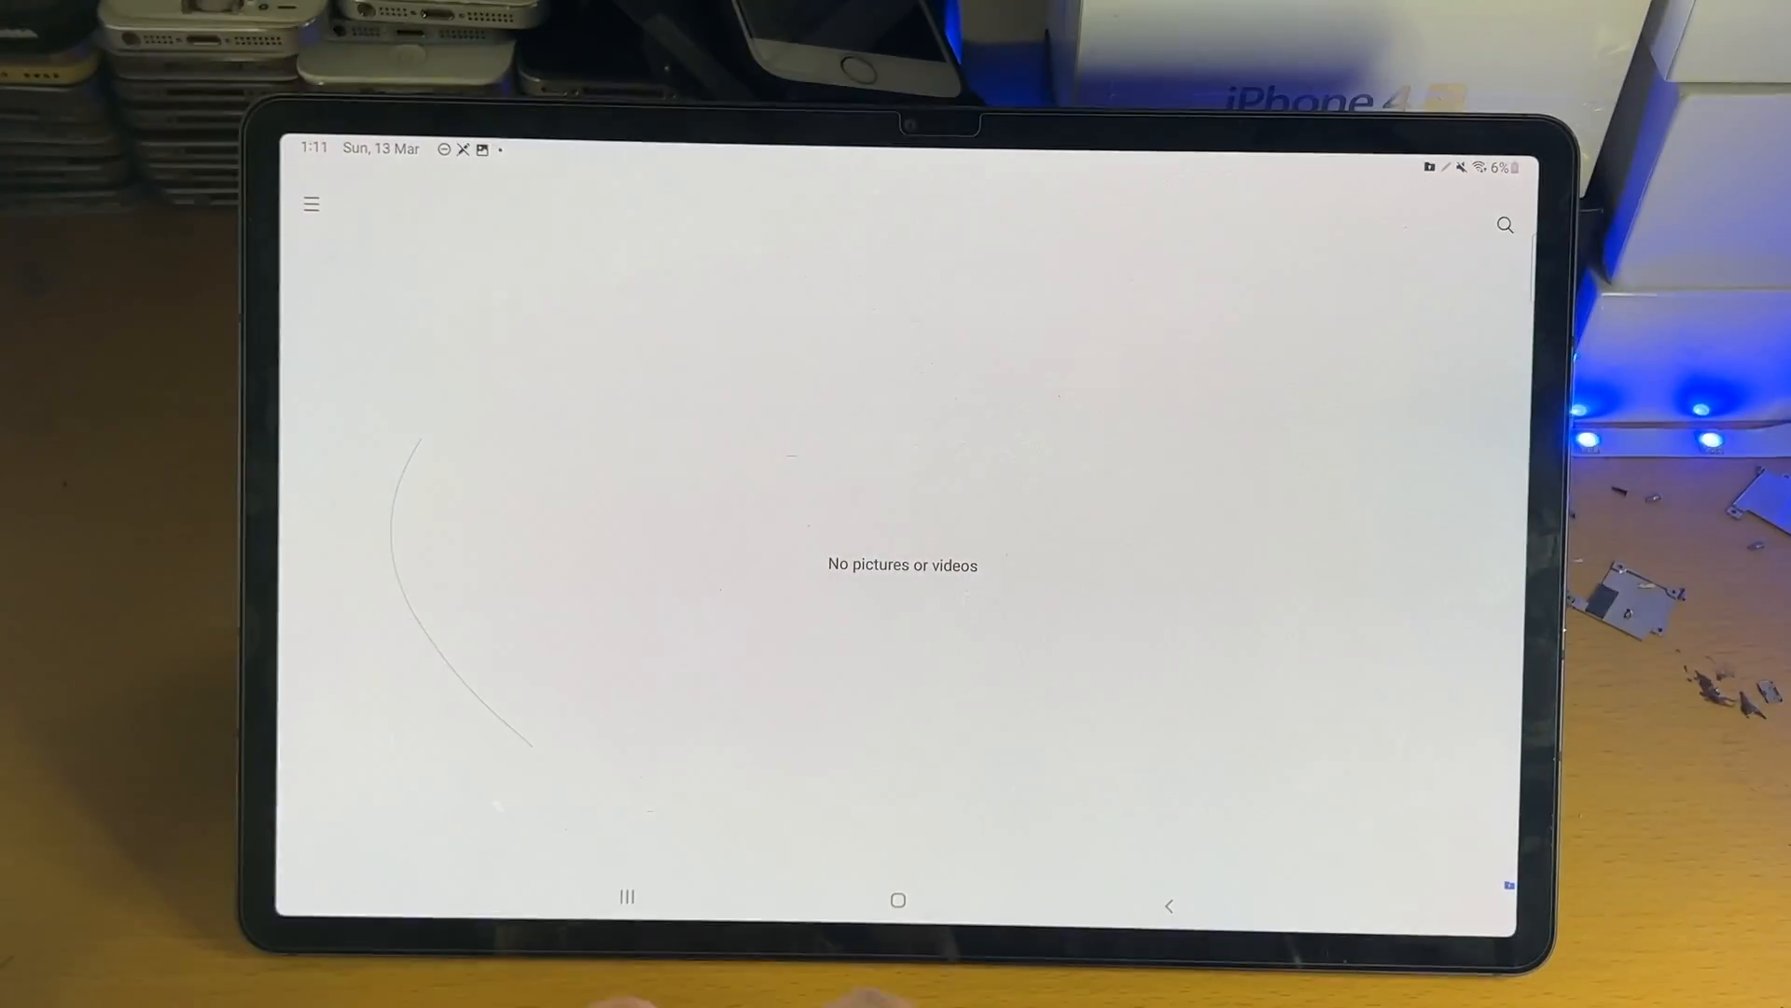
click(897, 900)
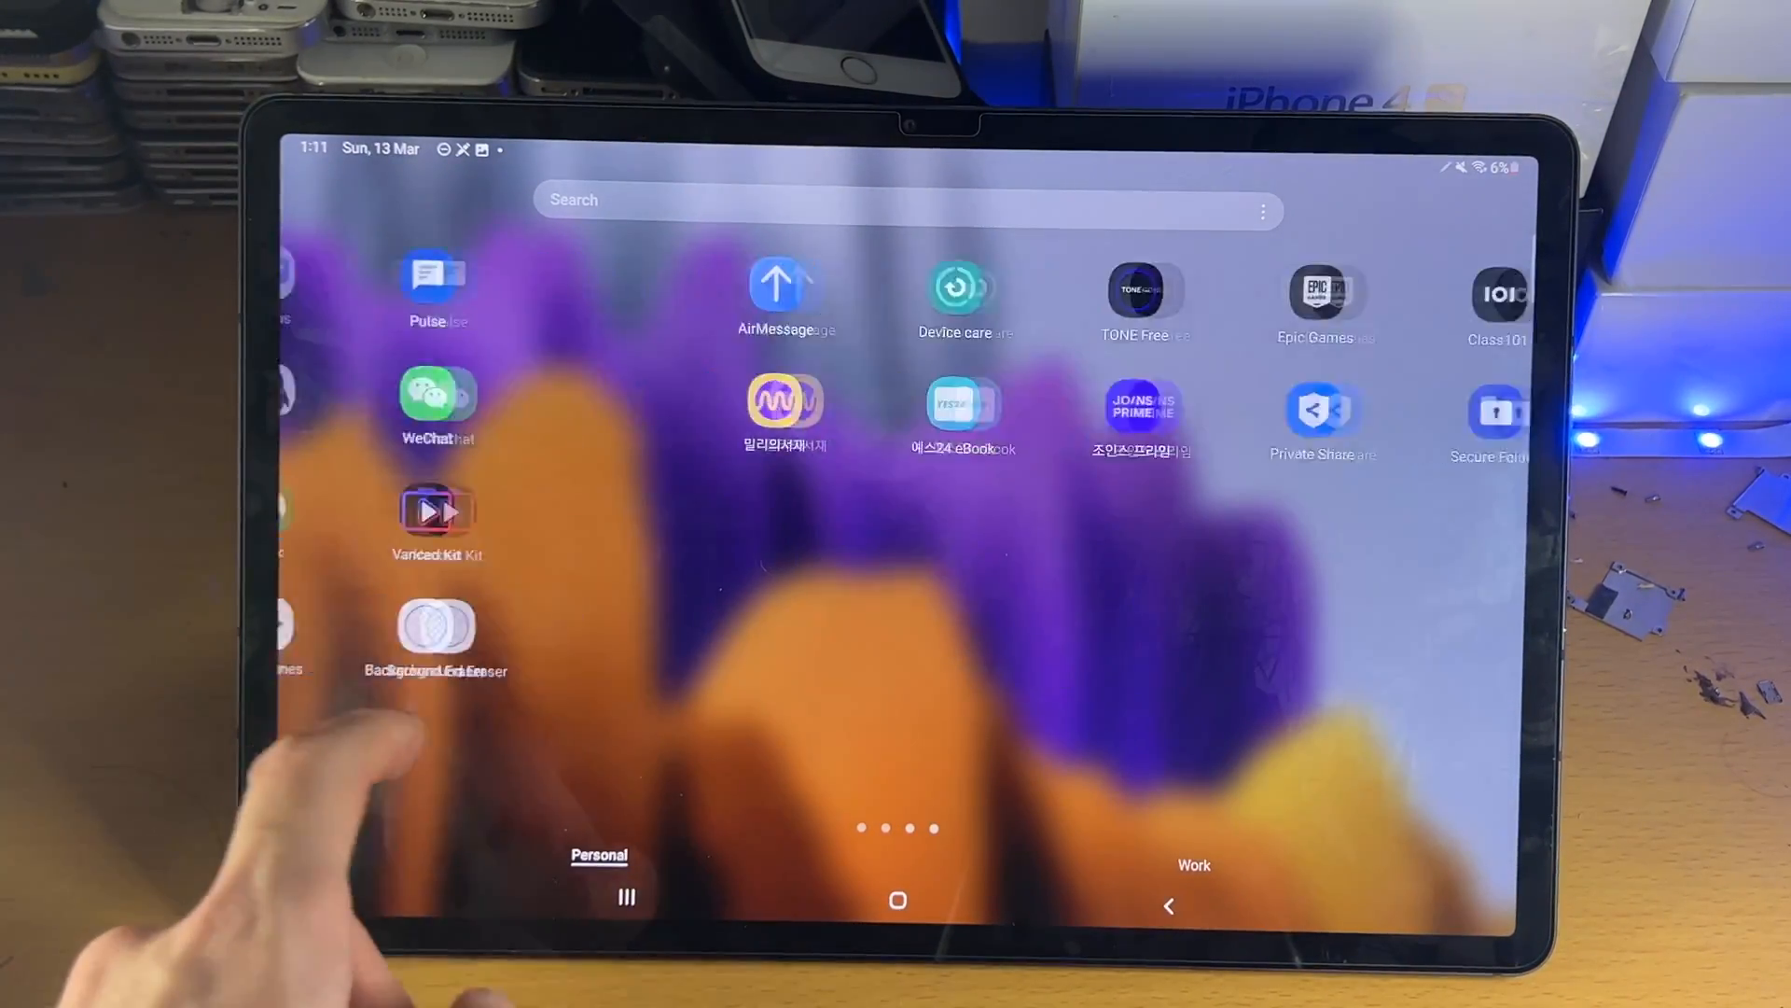
Add an app to Secure Folder by searching 'hsb' for HSBC UK
scroll(left, 3)
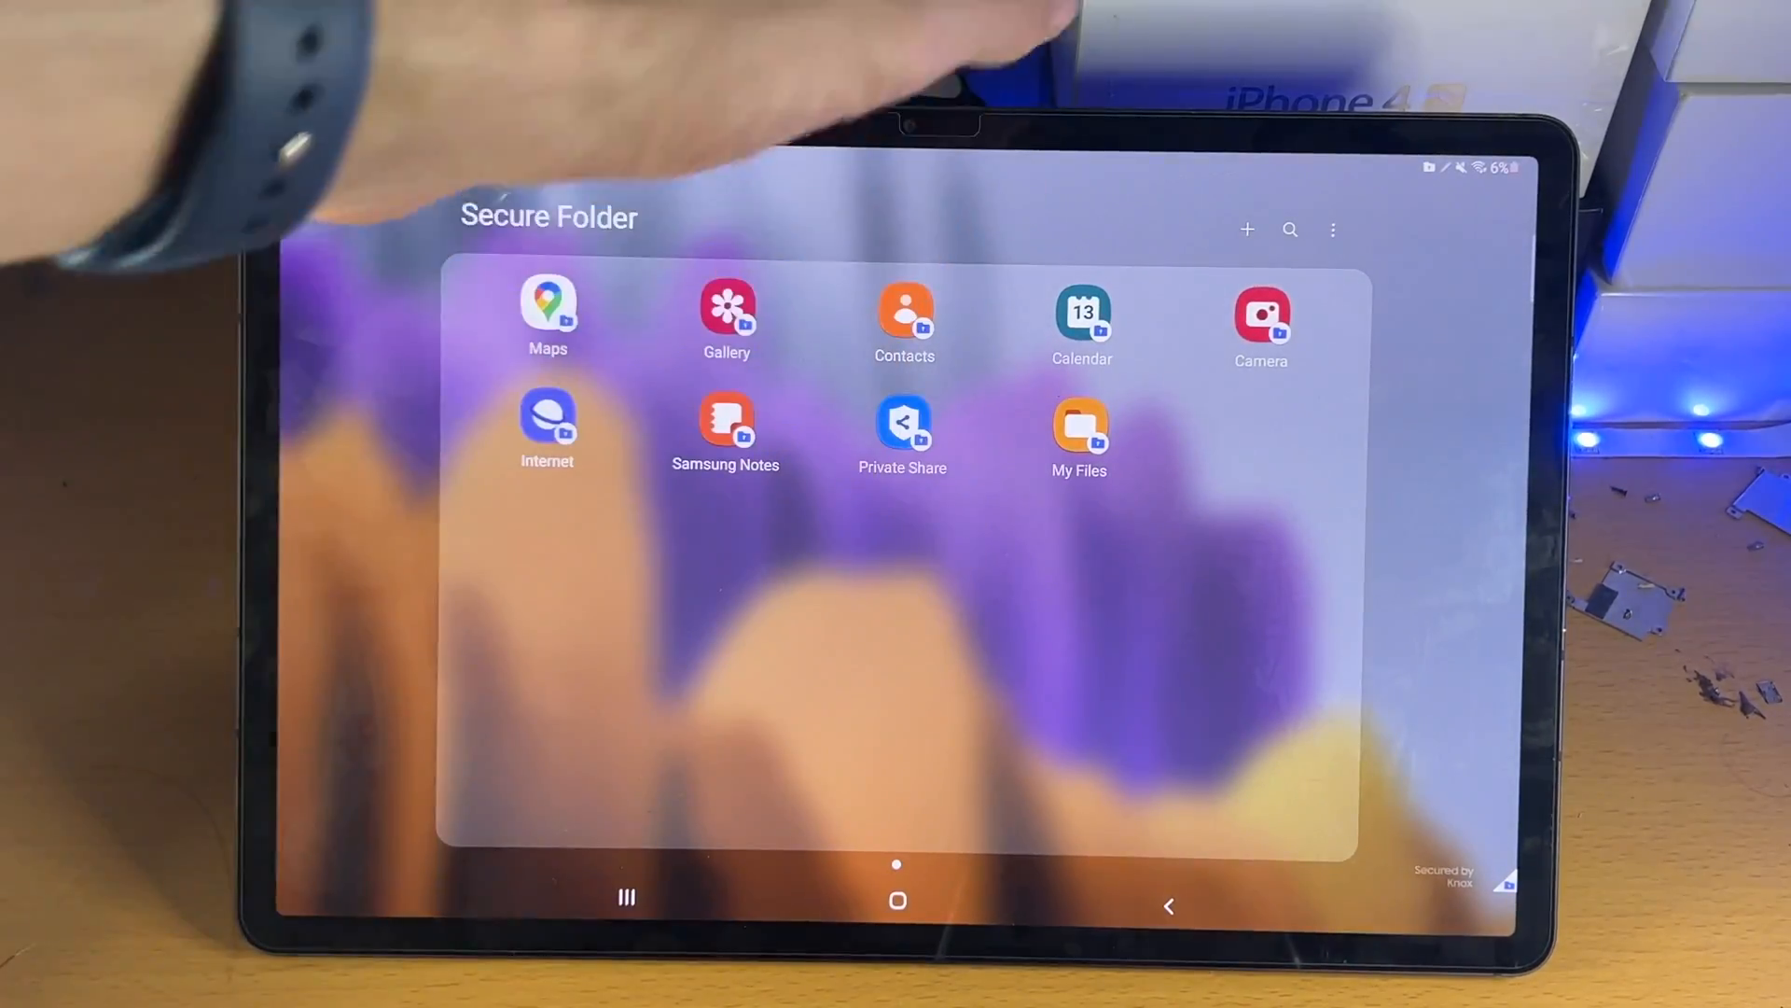
click(1246, 229)
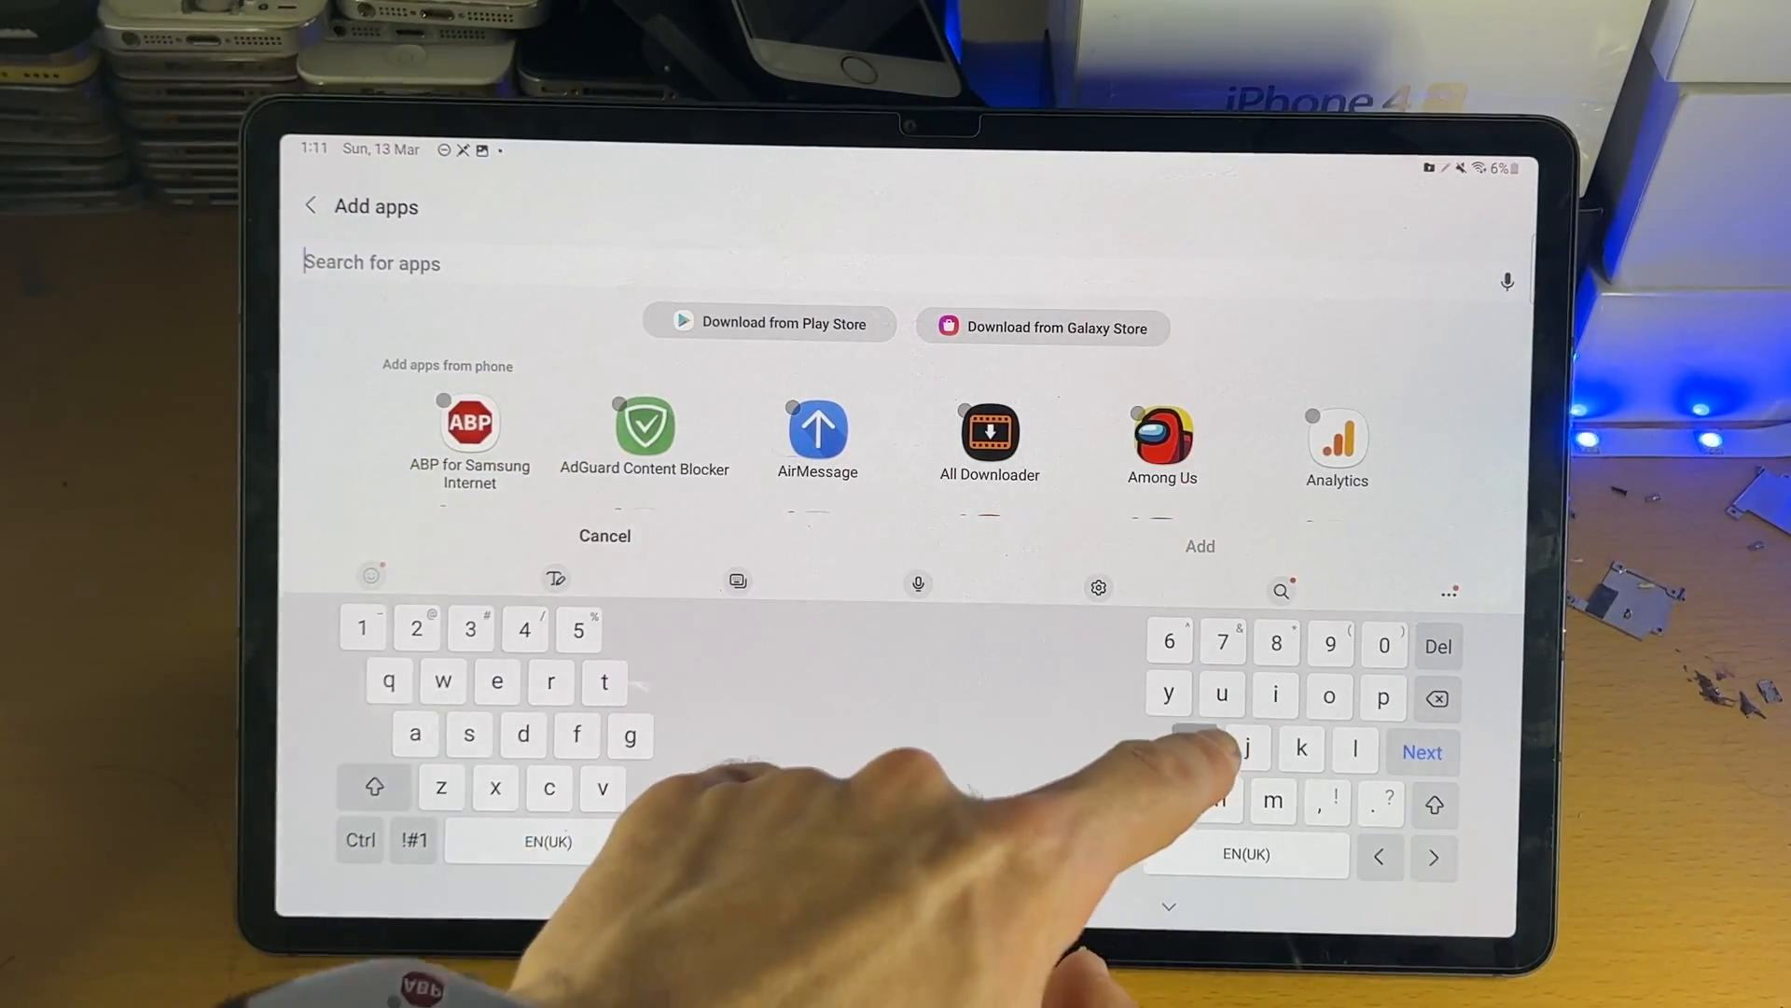
text(hsb)
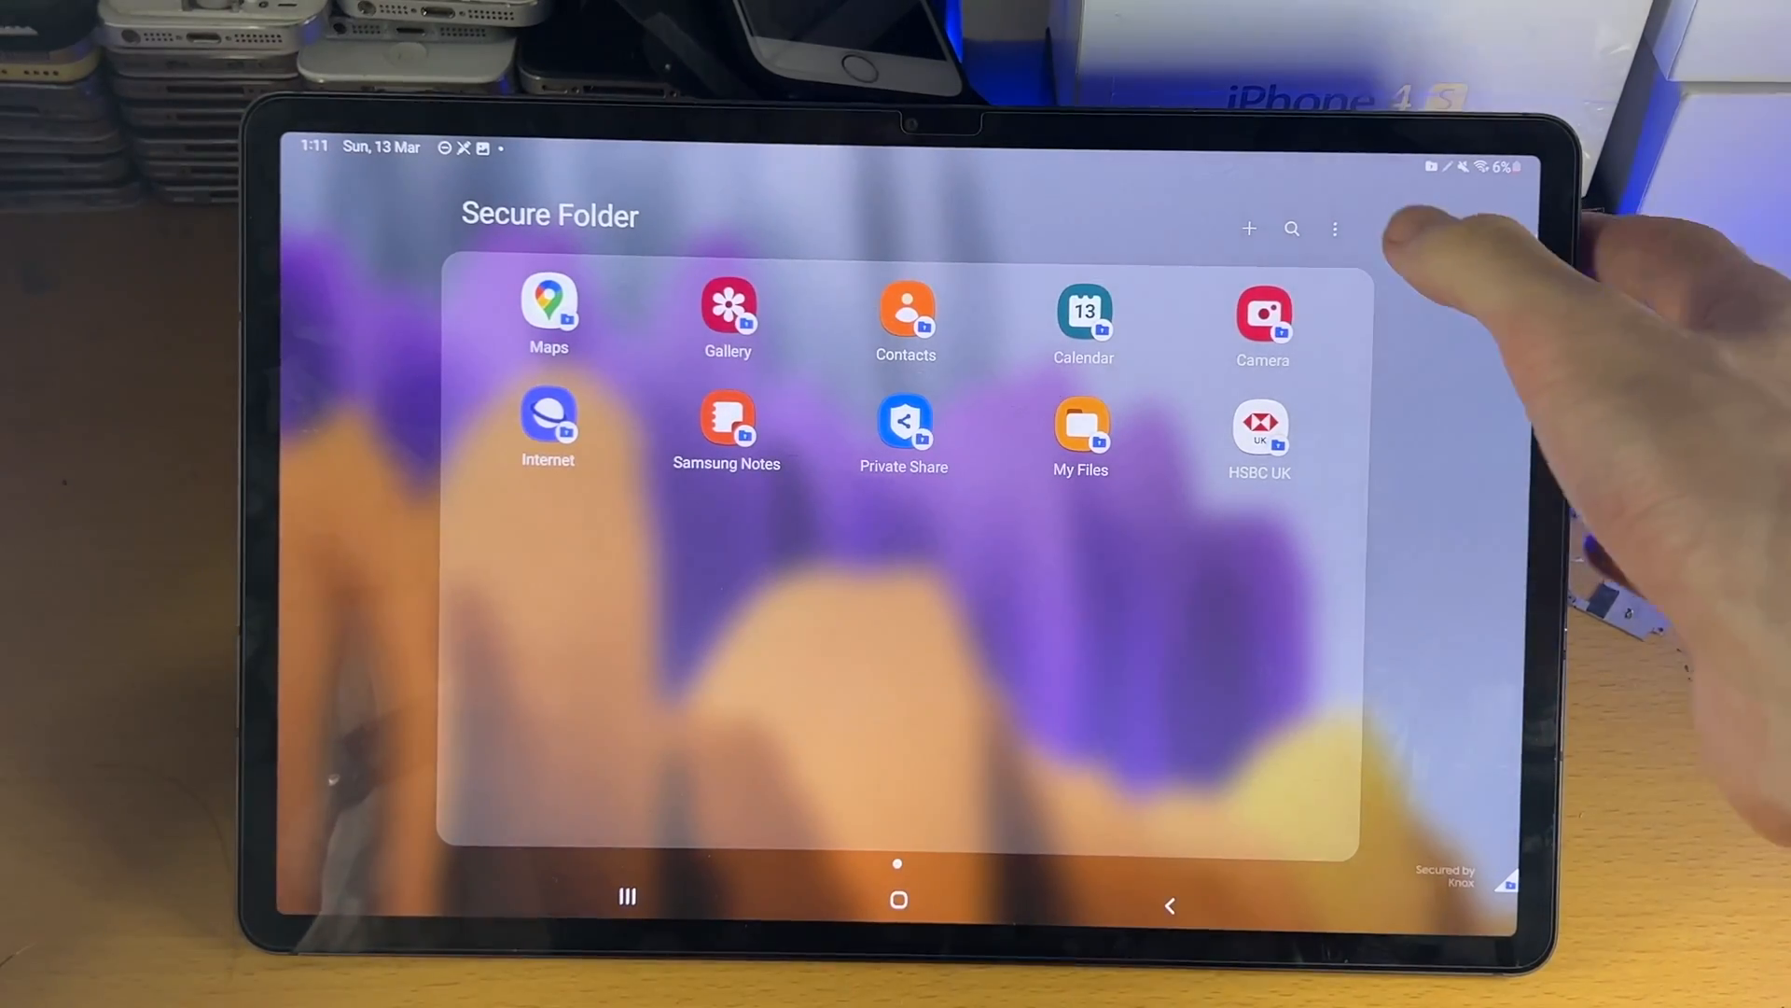
Set Secure Folder to auto-lock each time I leave an app
click(1332, 227)
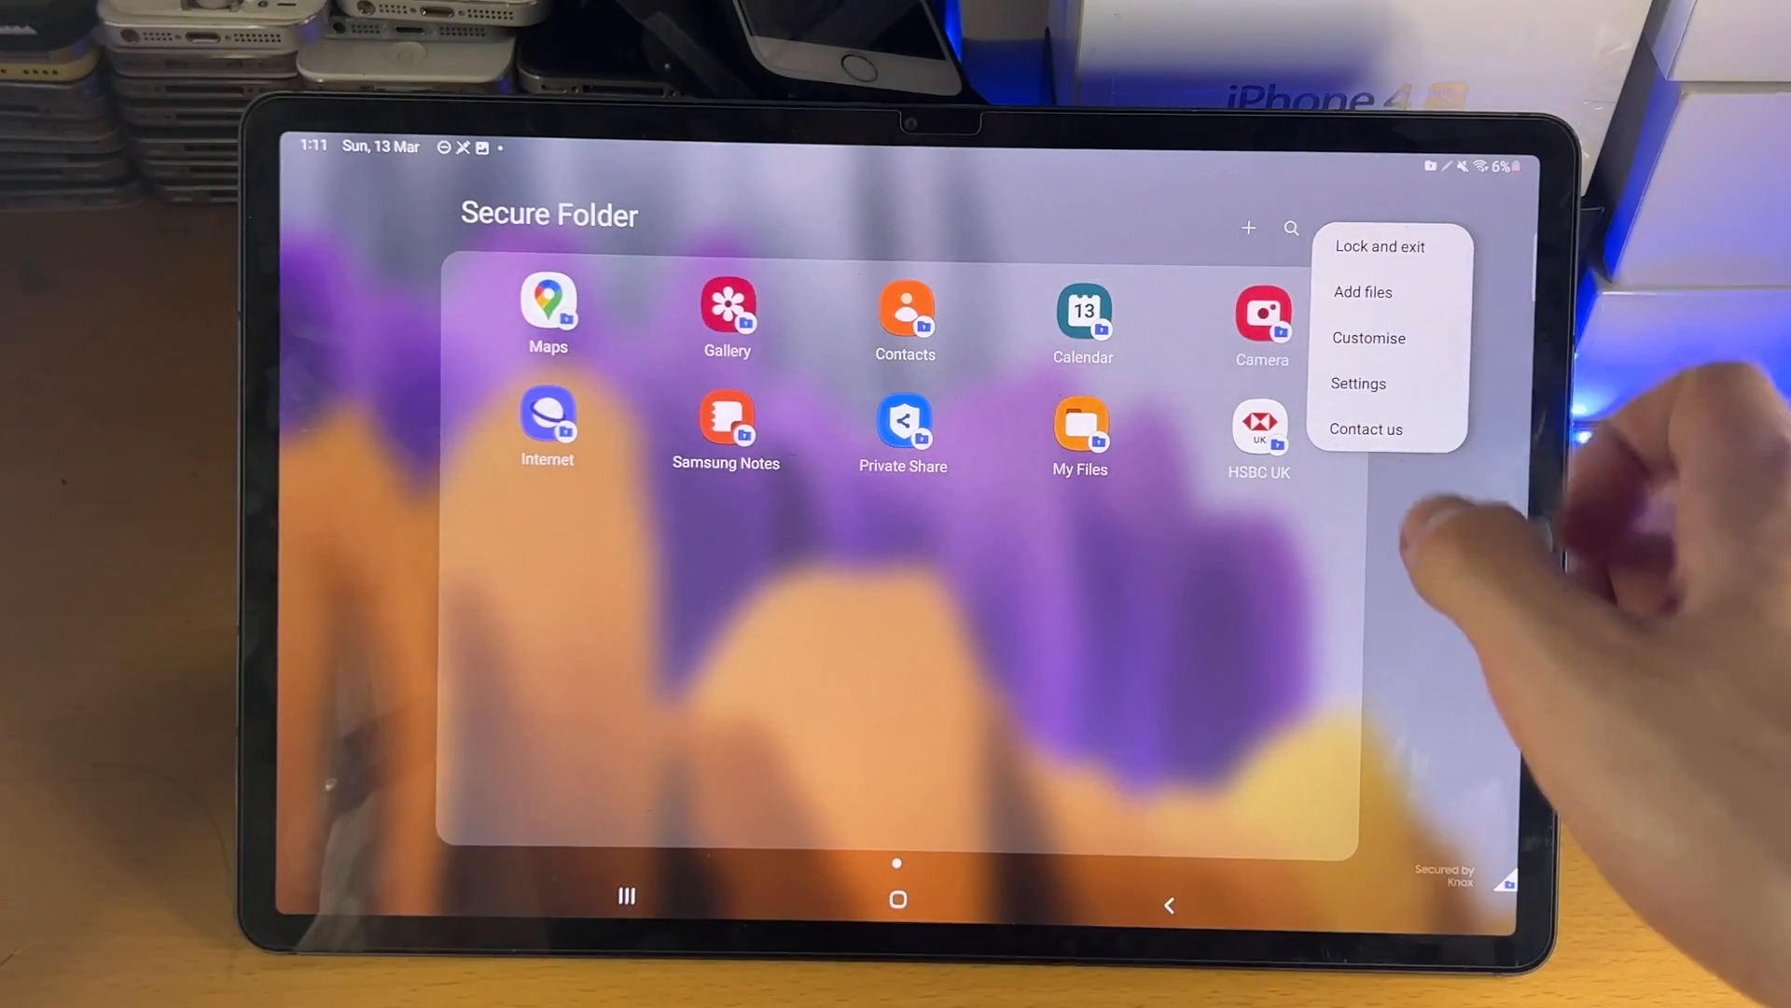
mouse_move(1358, 383)
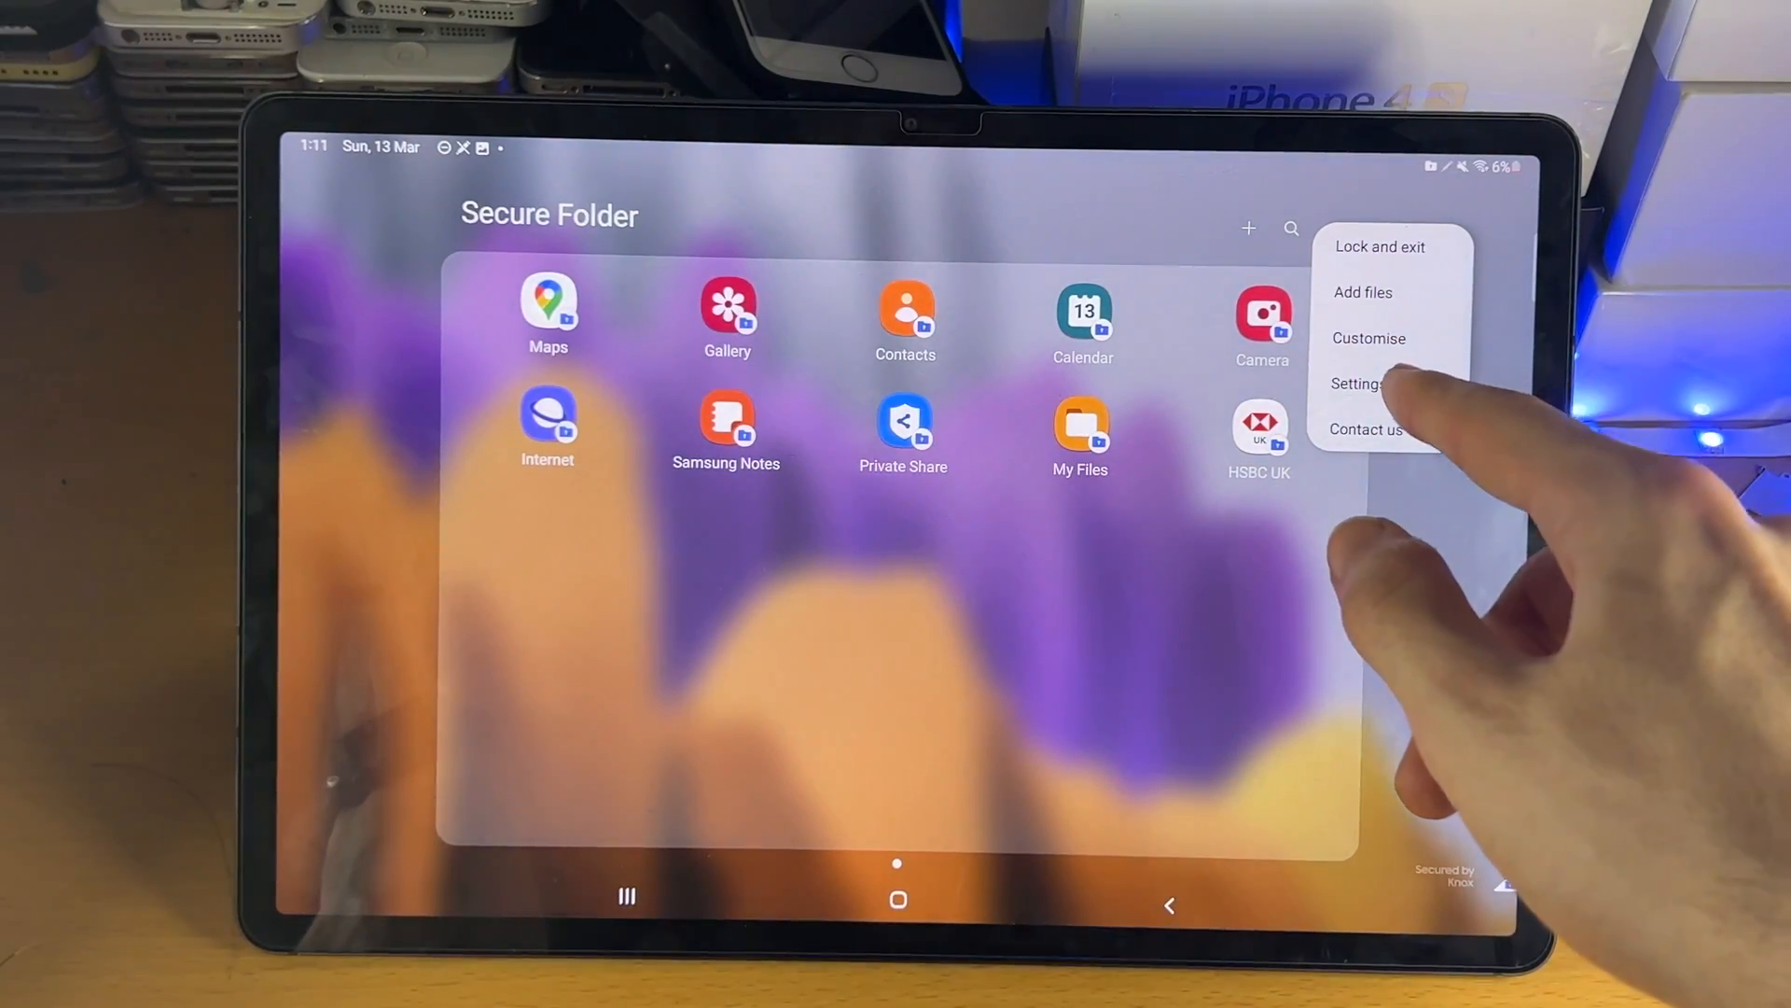
click(1356, 382)
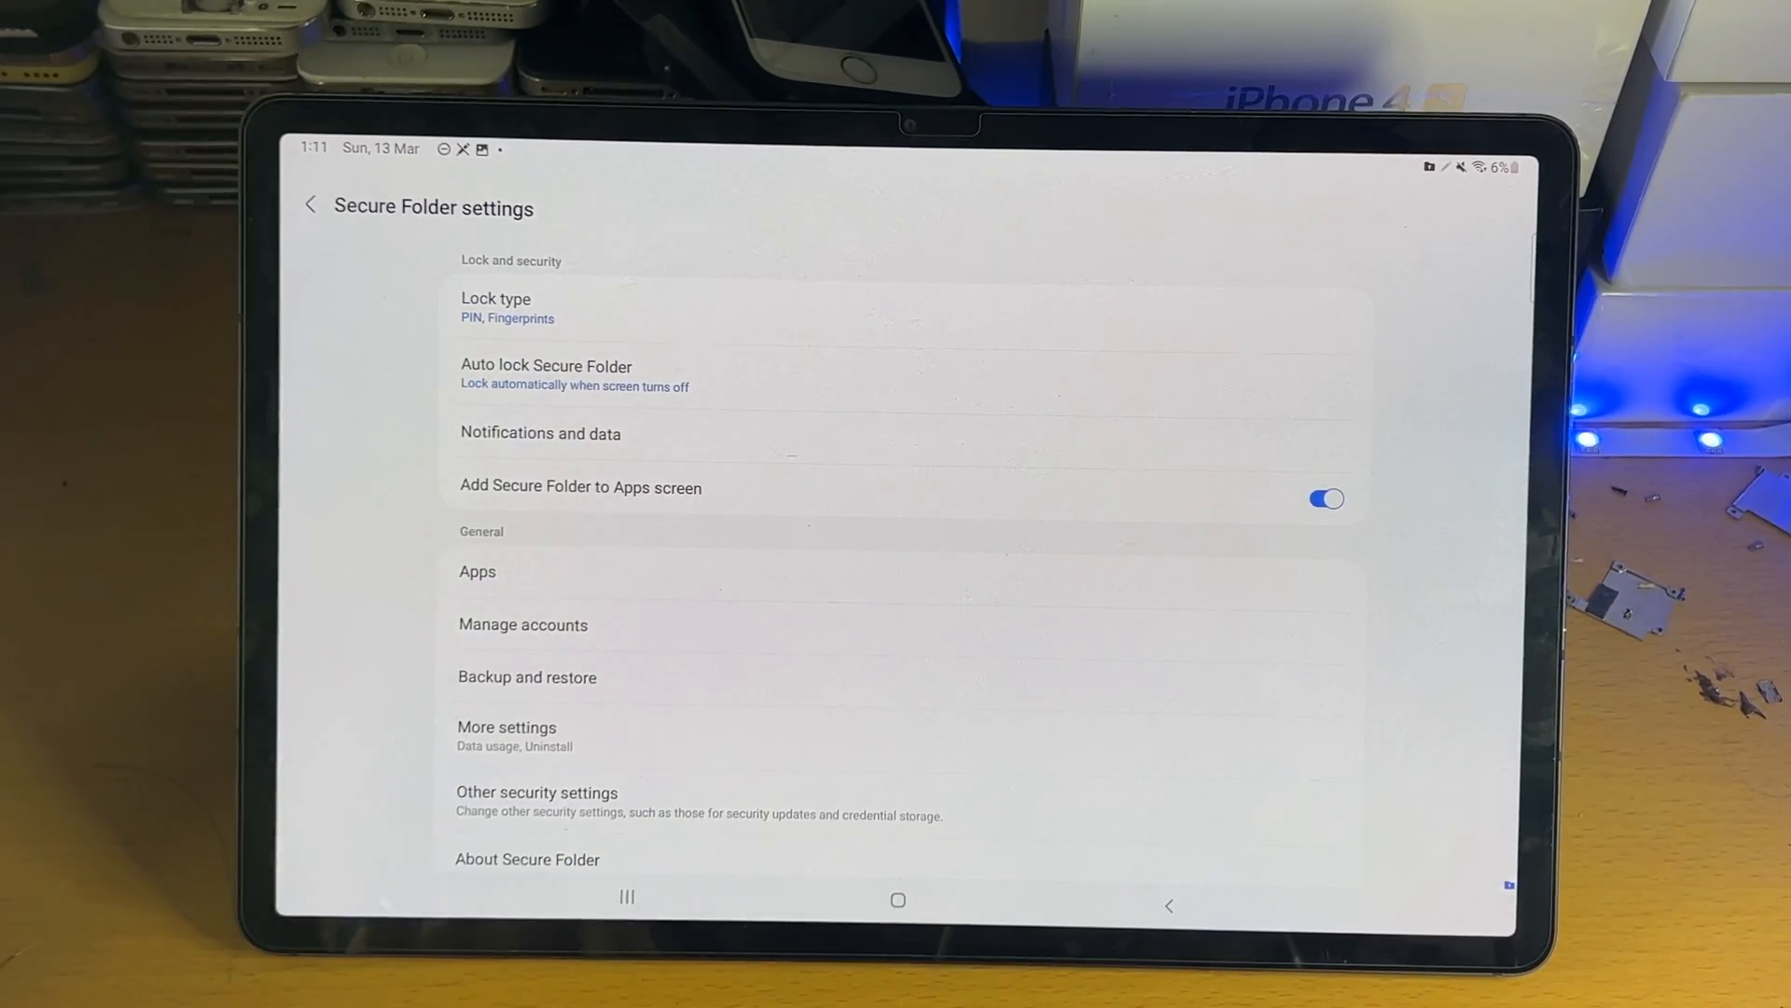
click(547, 375)
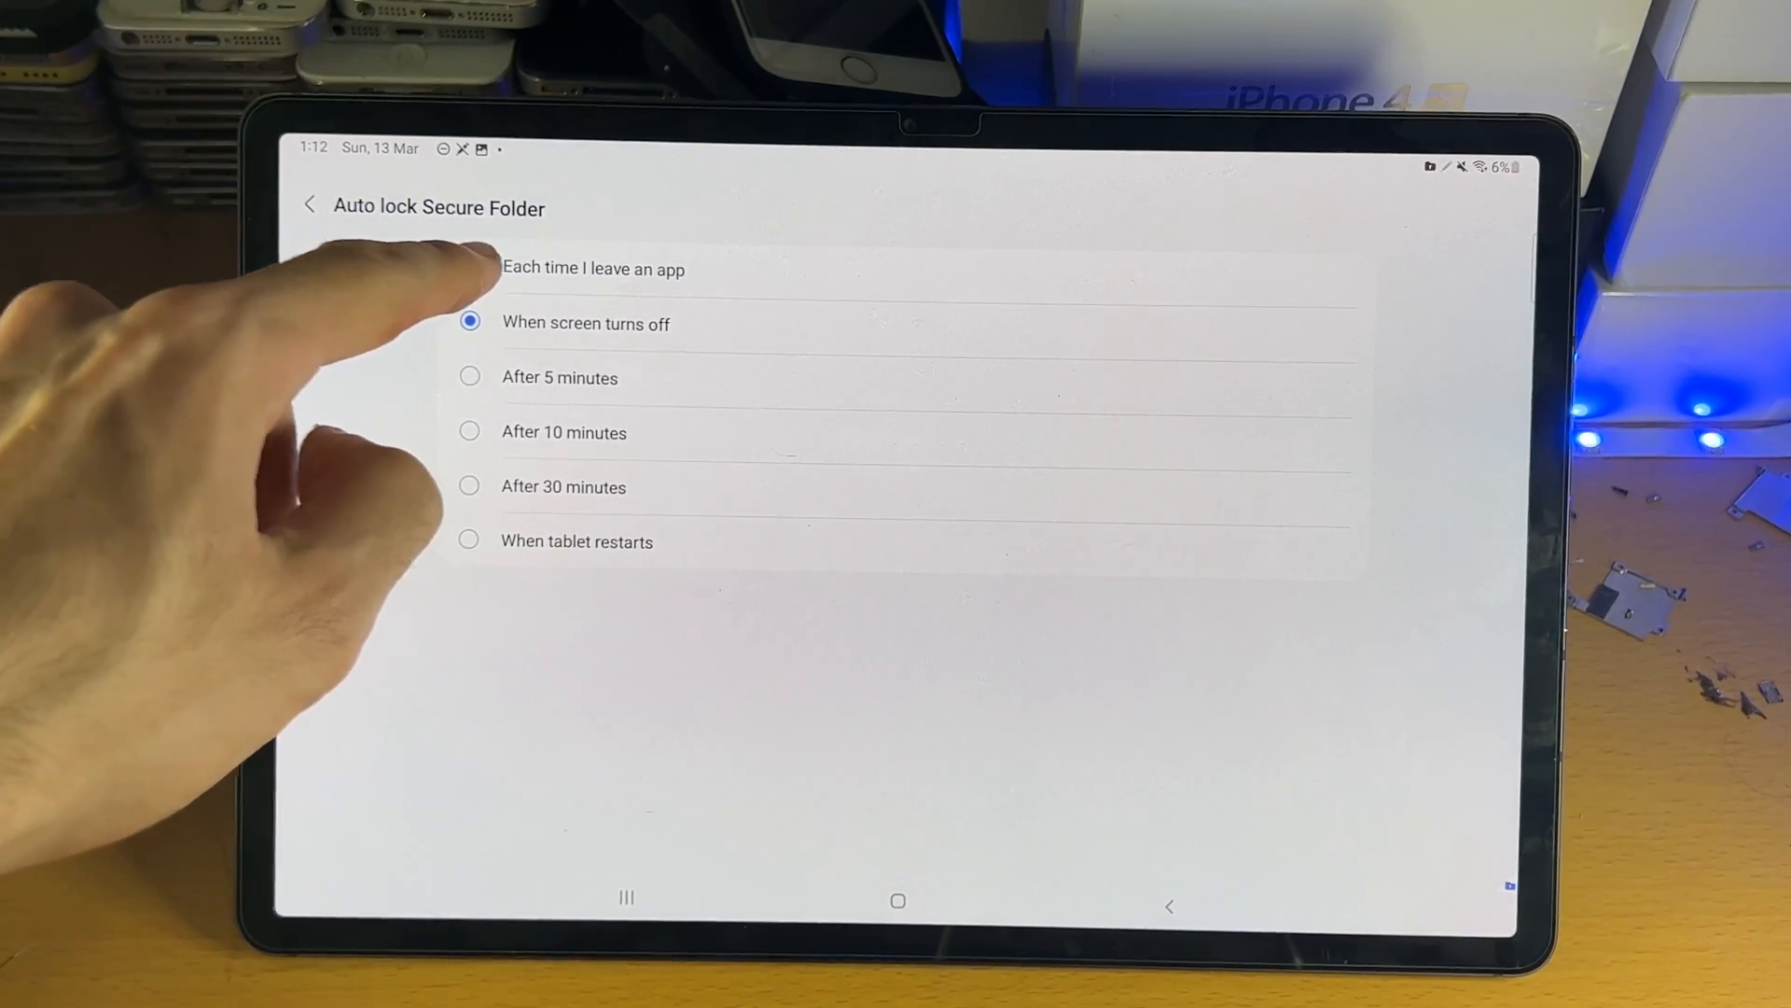
click(307, 207)
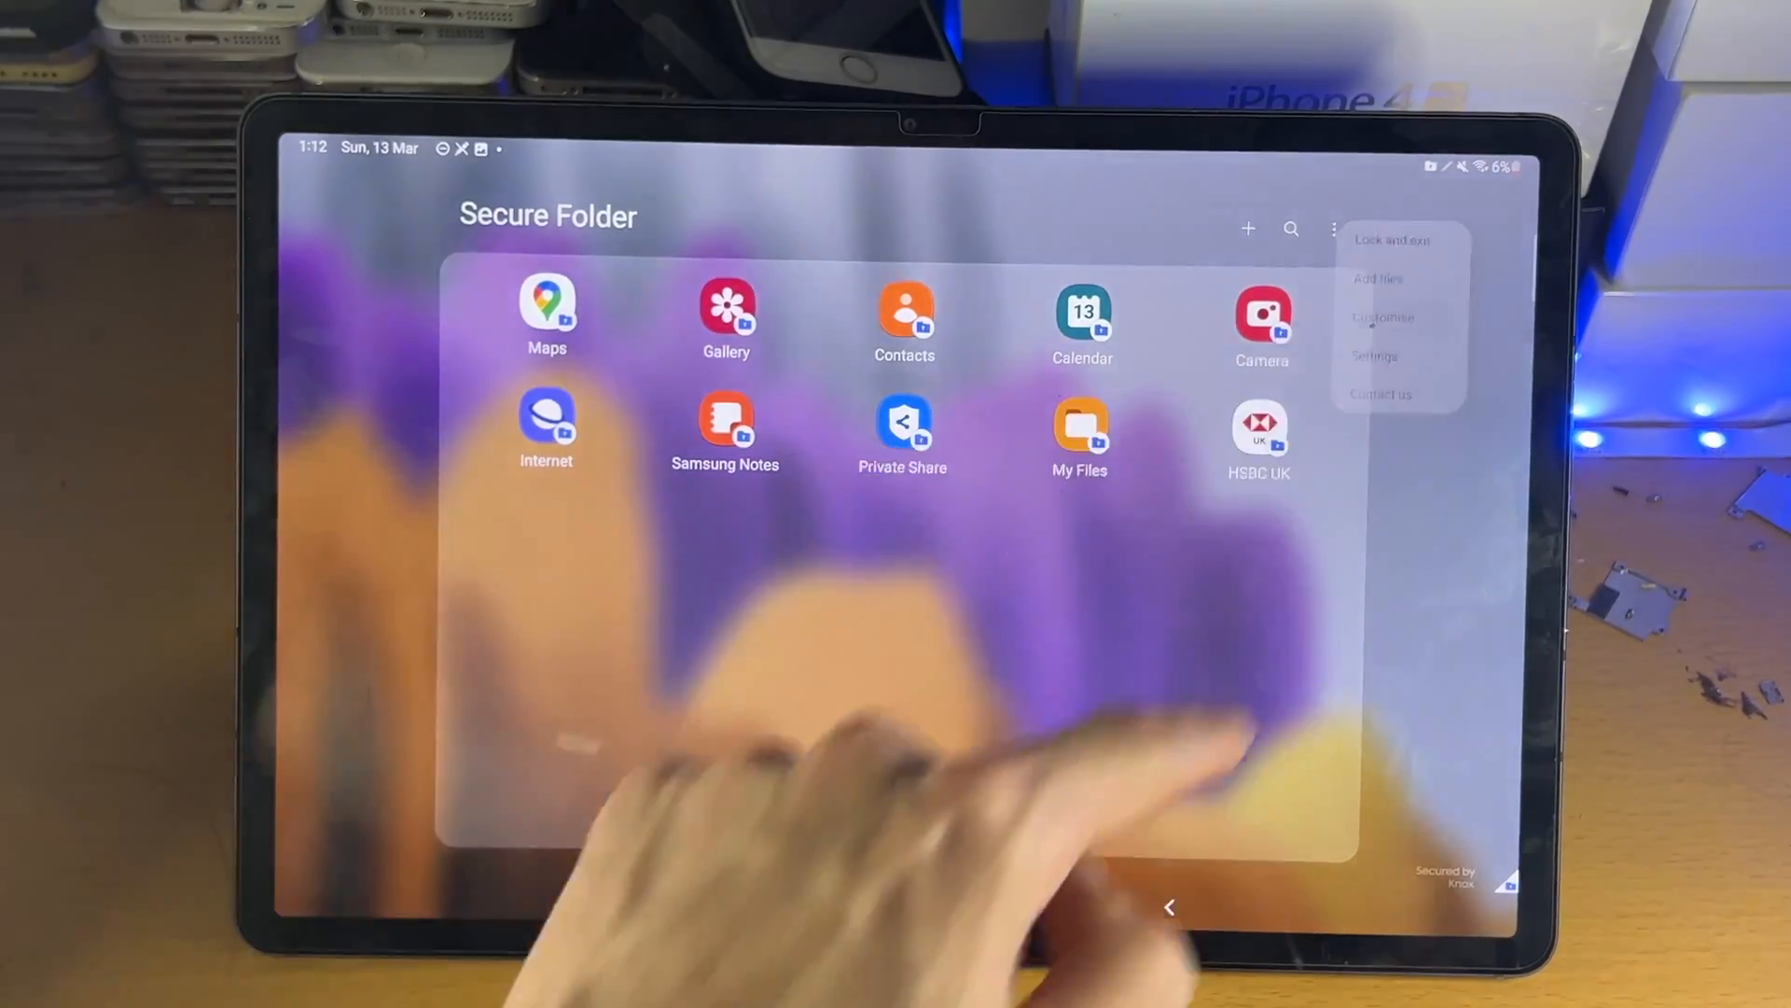
Preview red and orange colours and alternative icon designs for the Secure Folder icon
click(1383, 317)
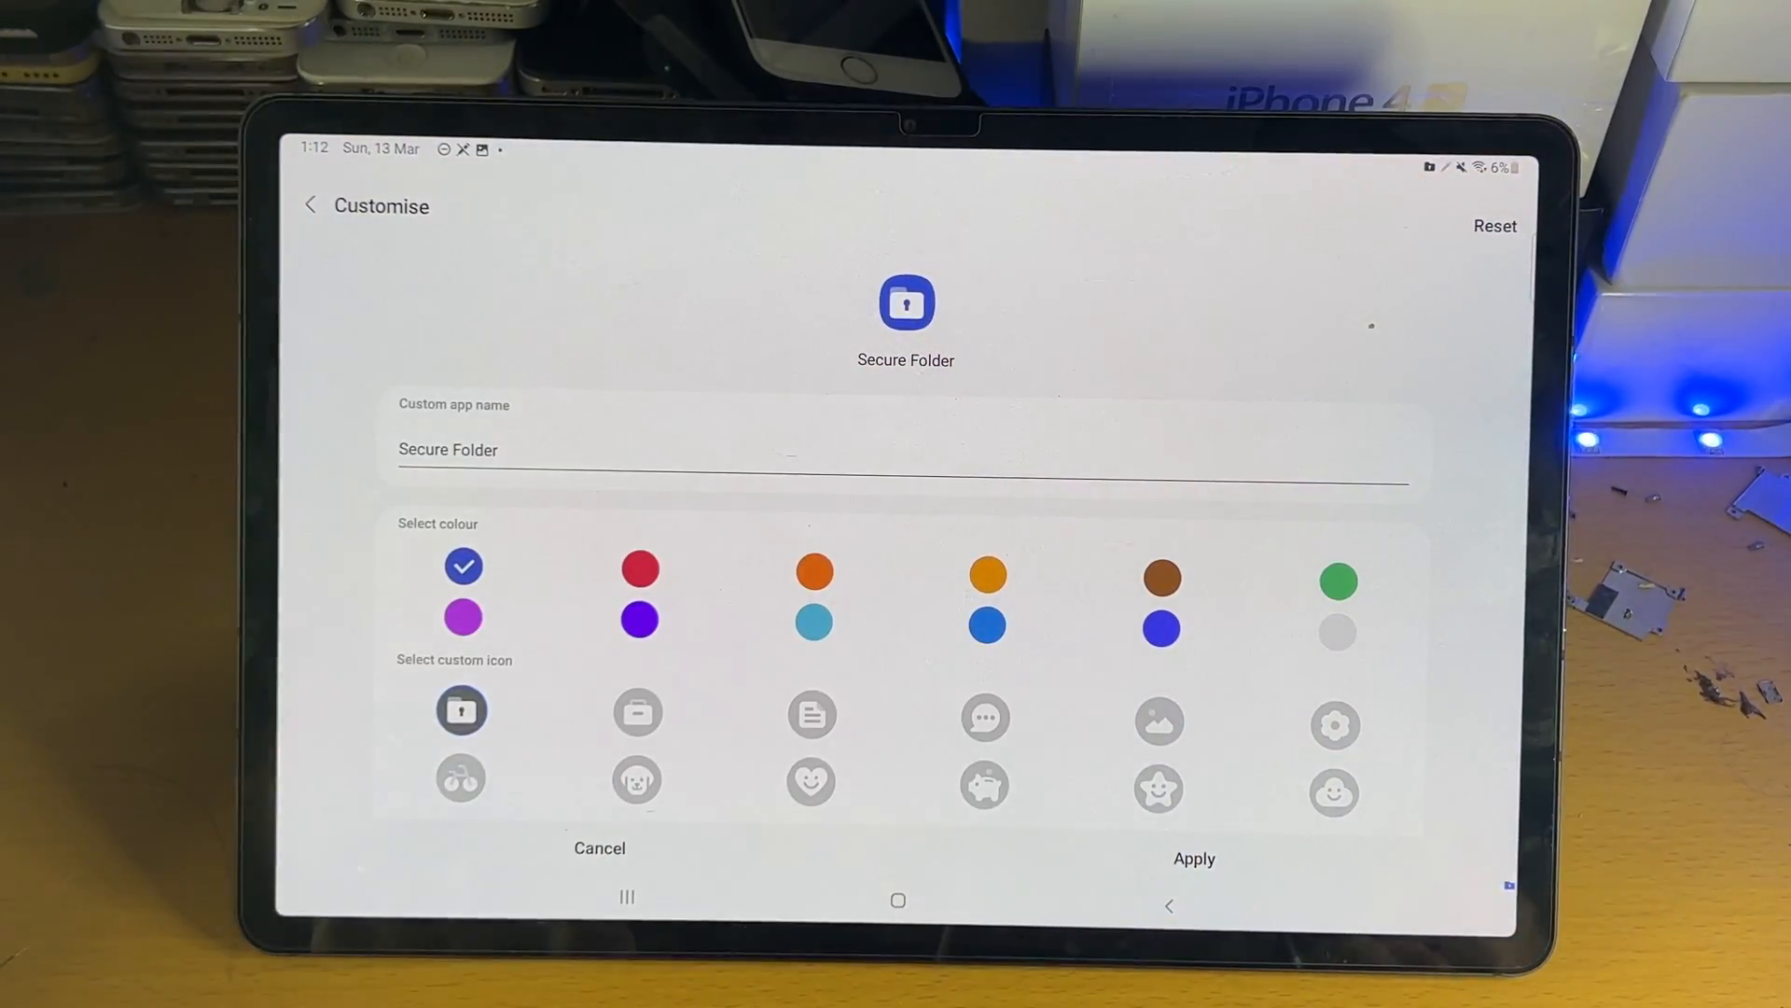
click(638, 571)
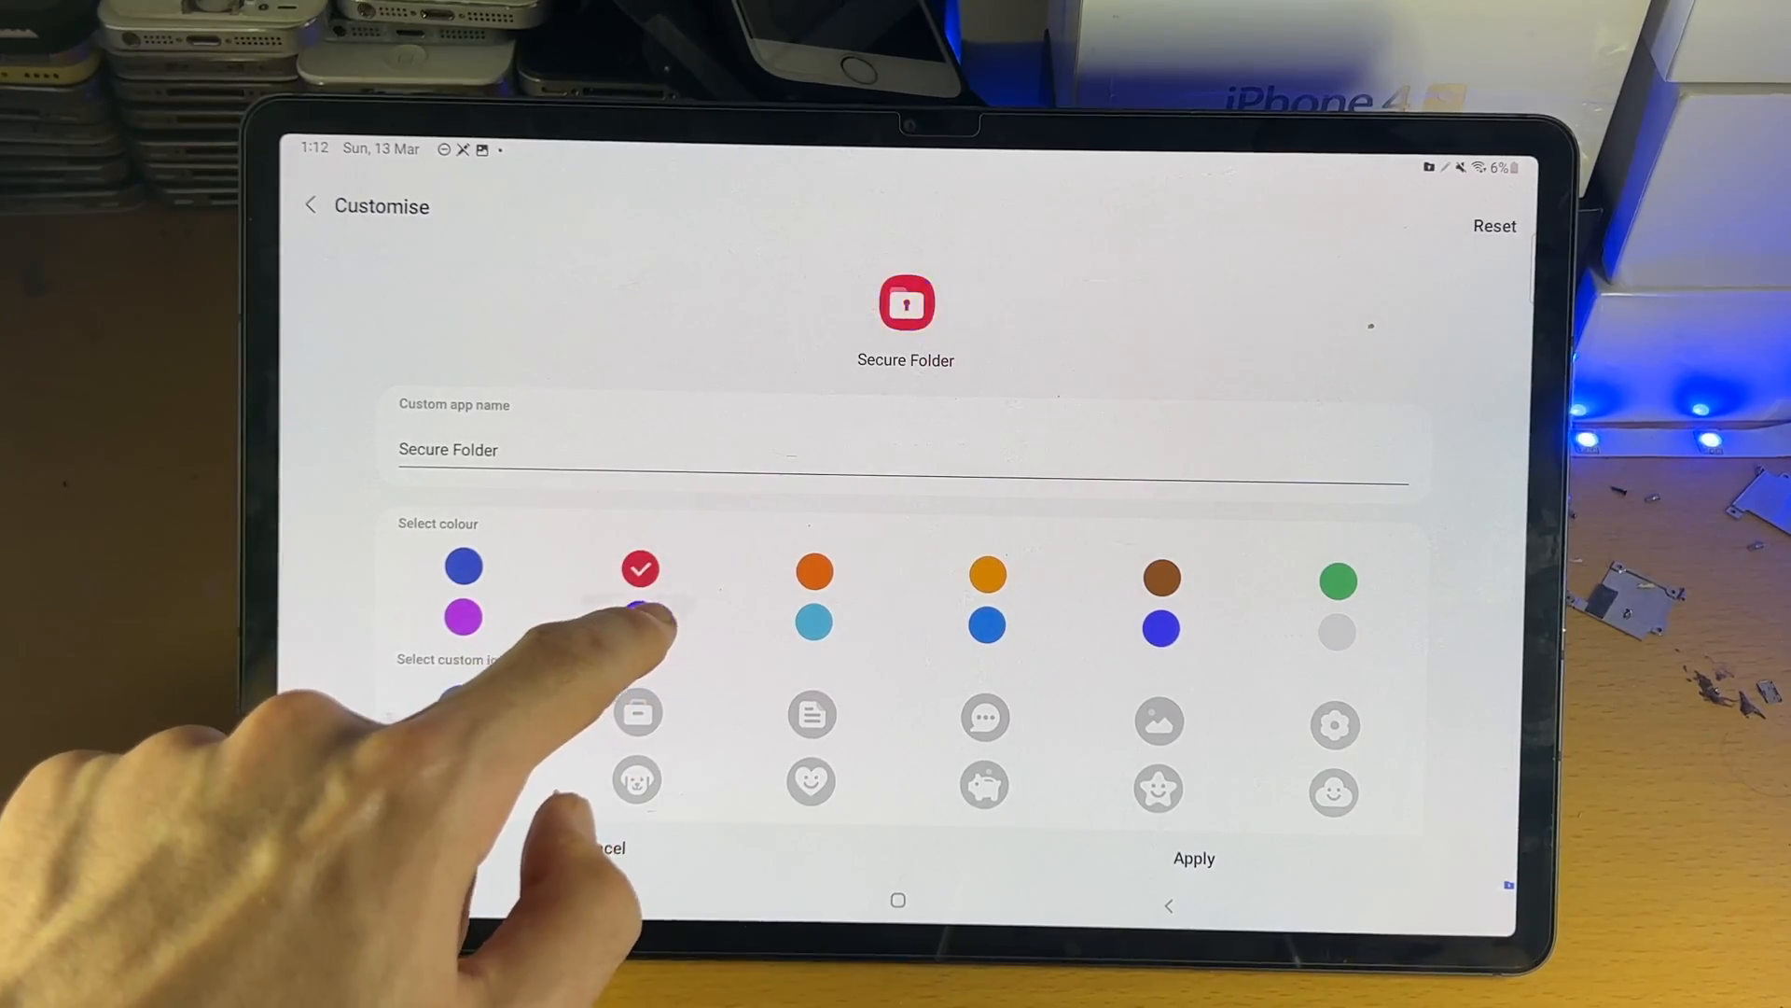
click(814, 570)
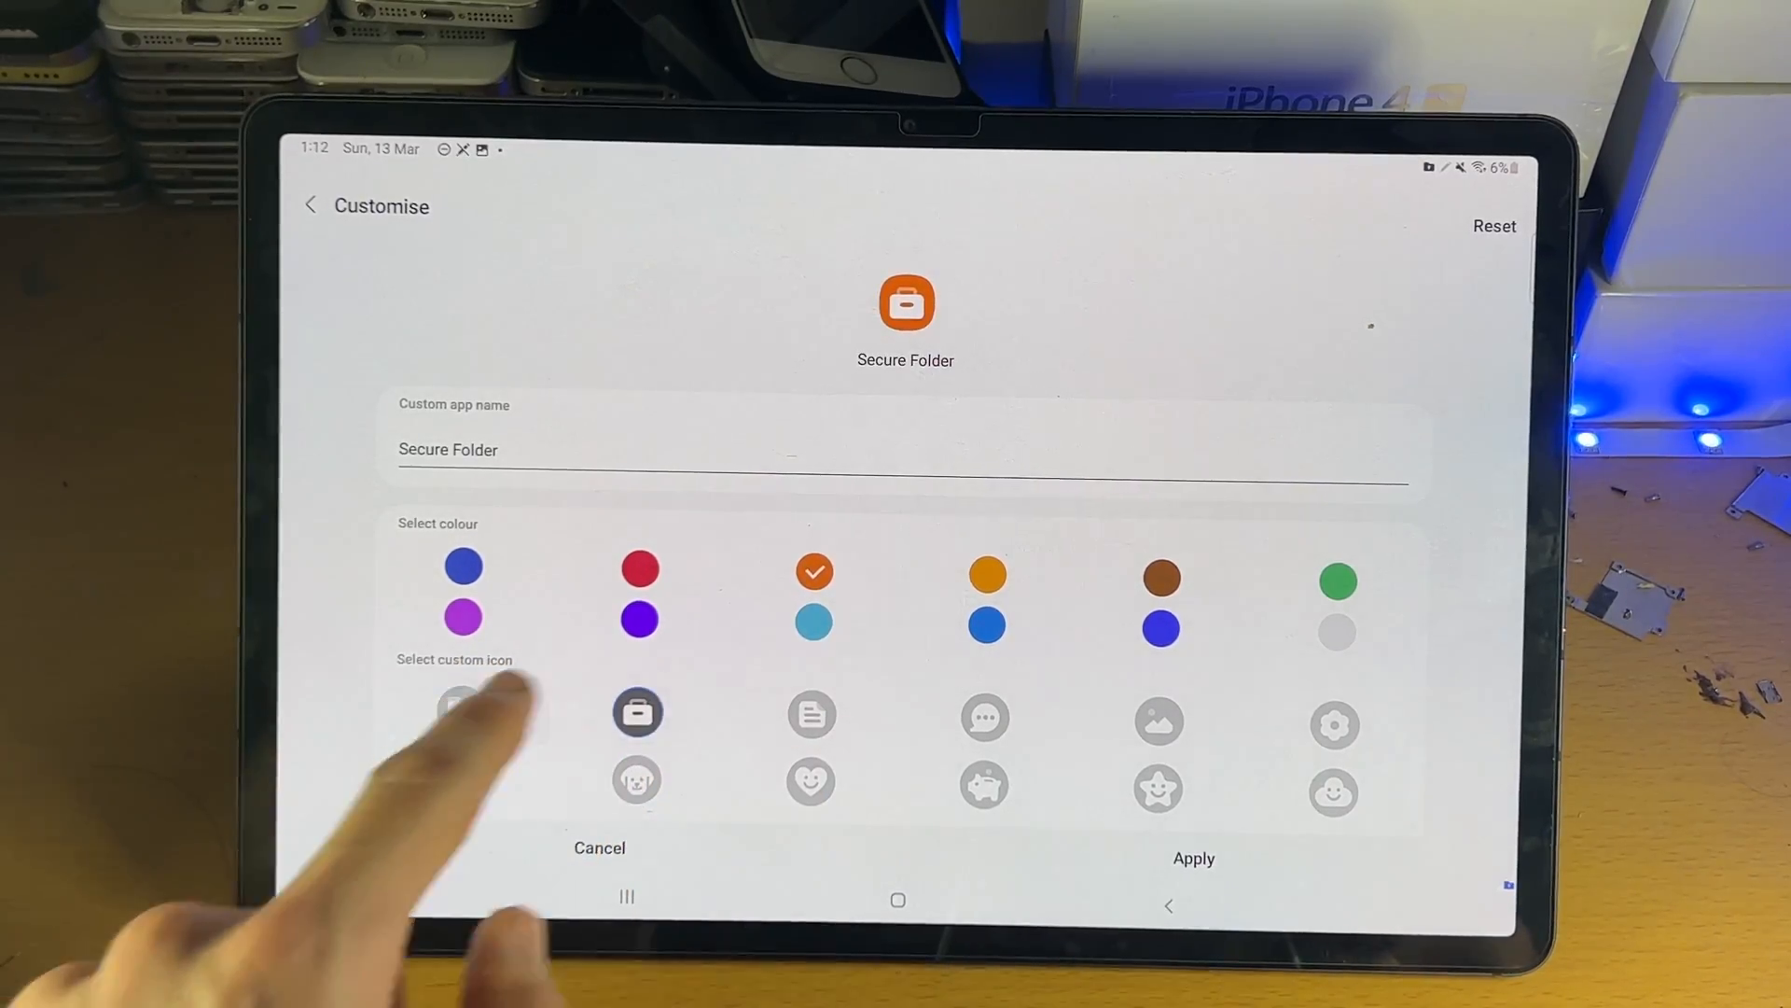
click(599, 847)
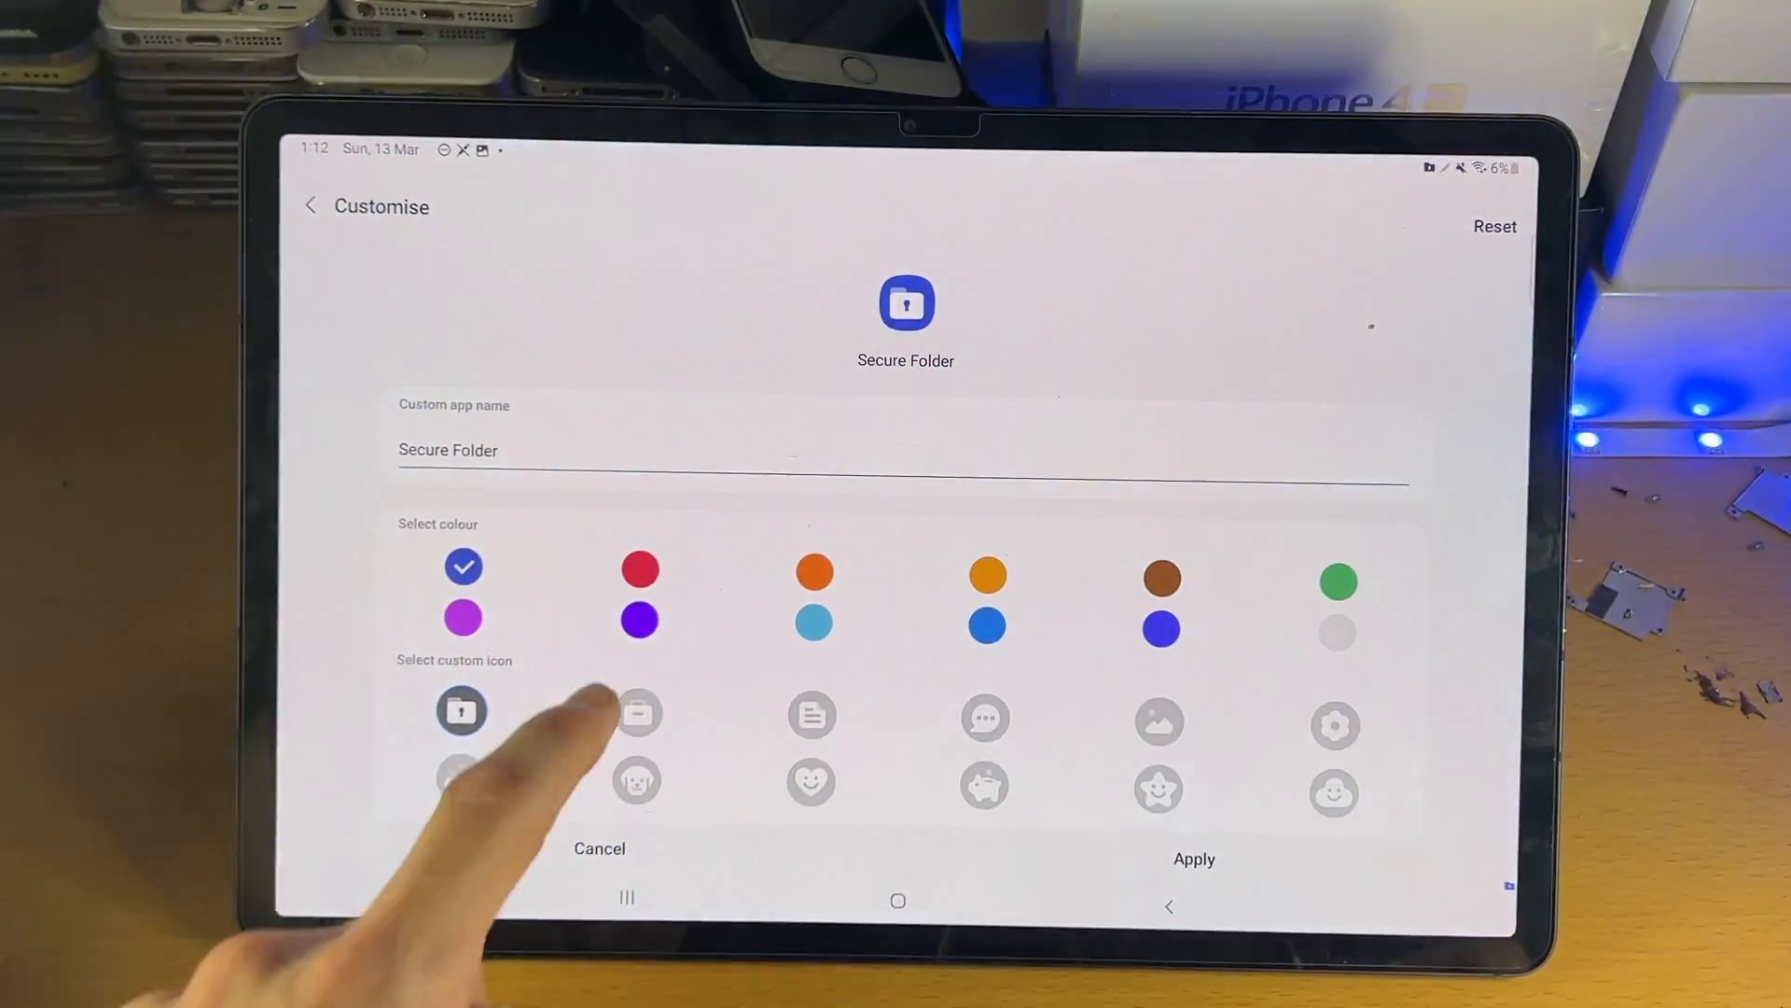
click(984, 716)
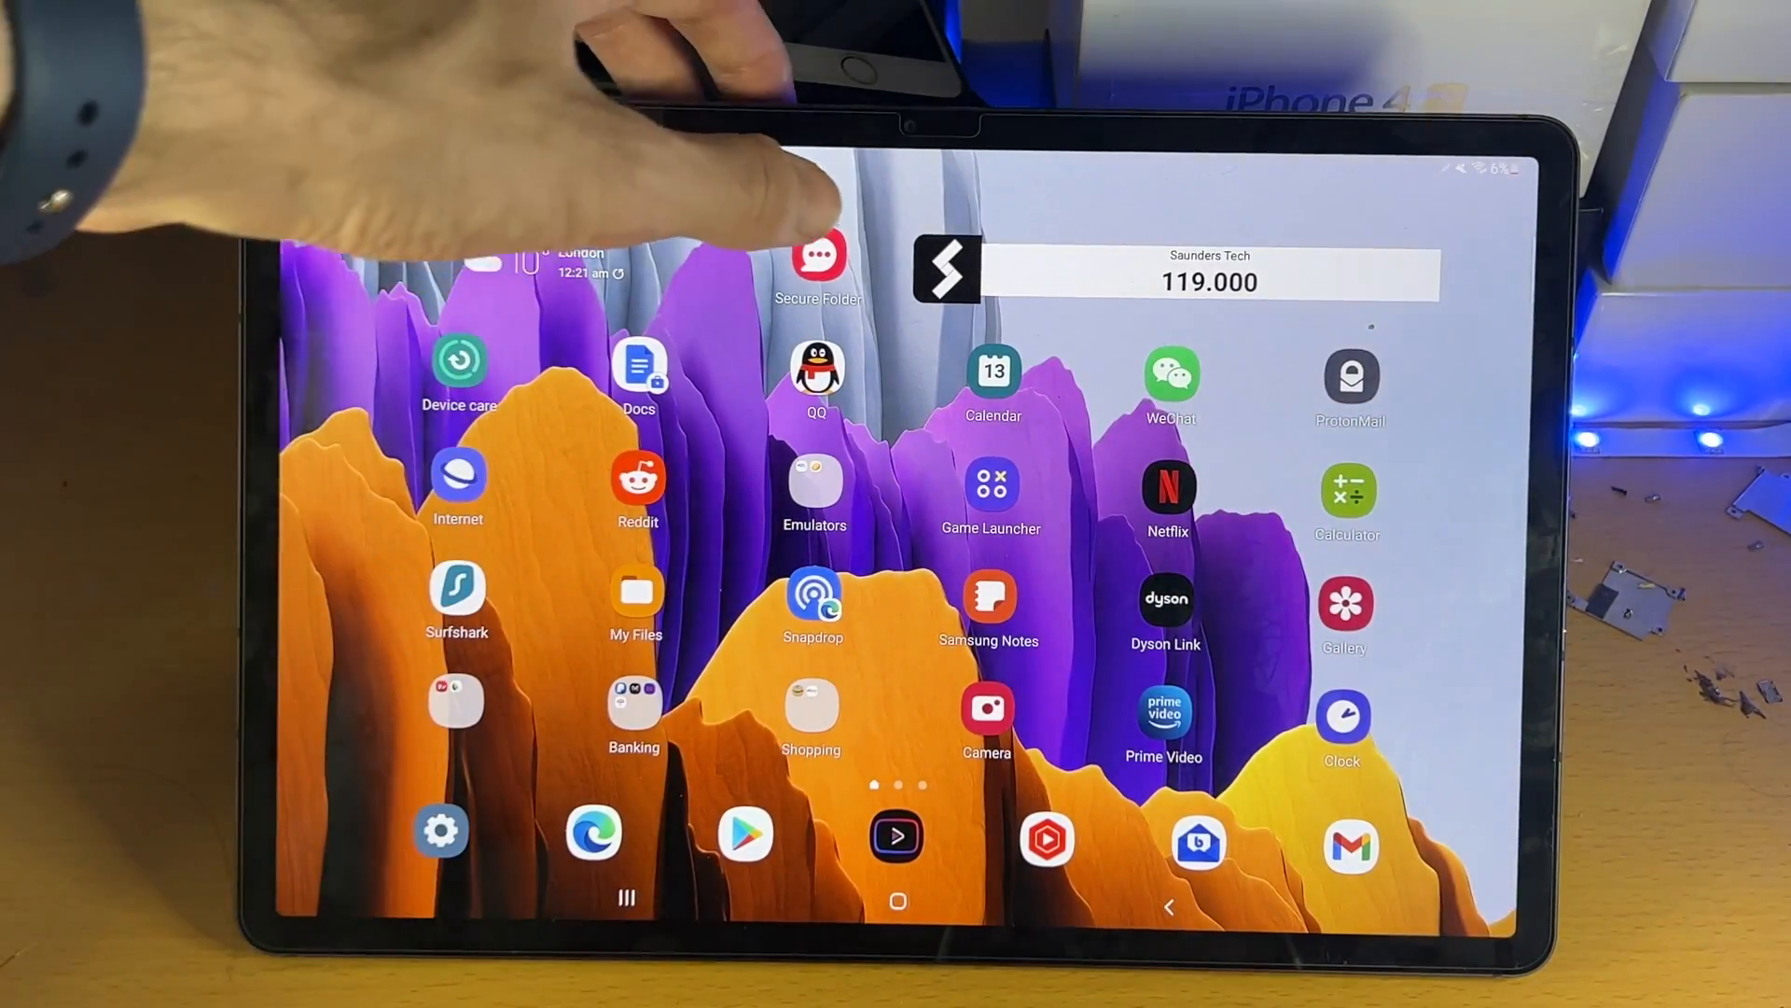
Close all recent apps, then launch Secure Folder from the home screen to meet its fingerprint prompt
click(815, 261)
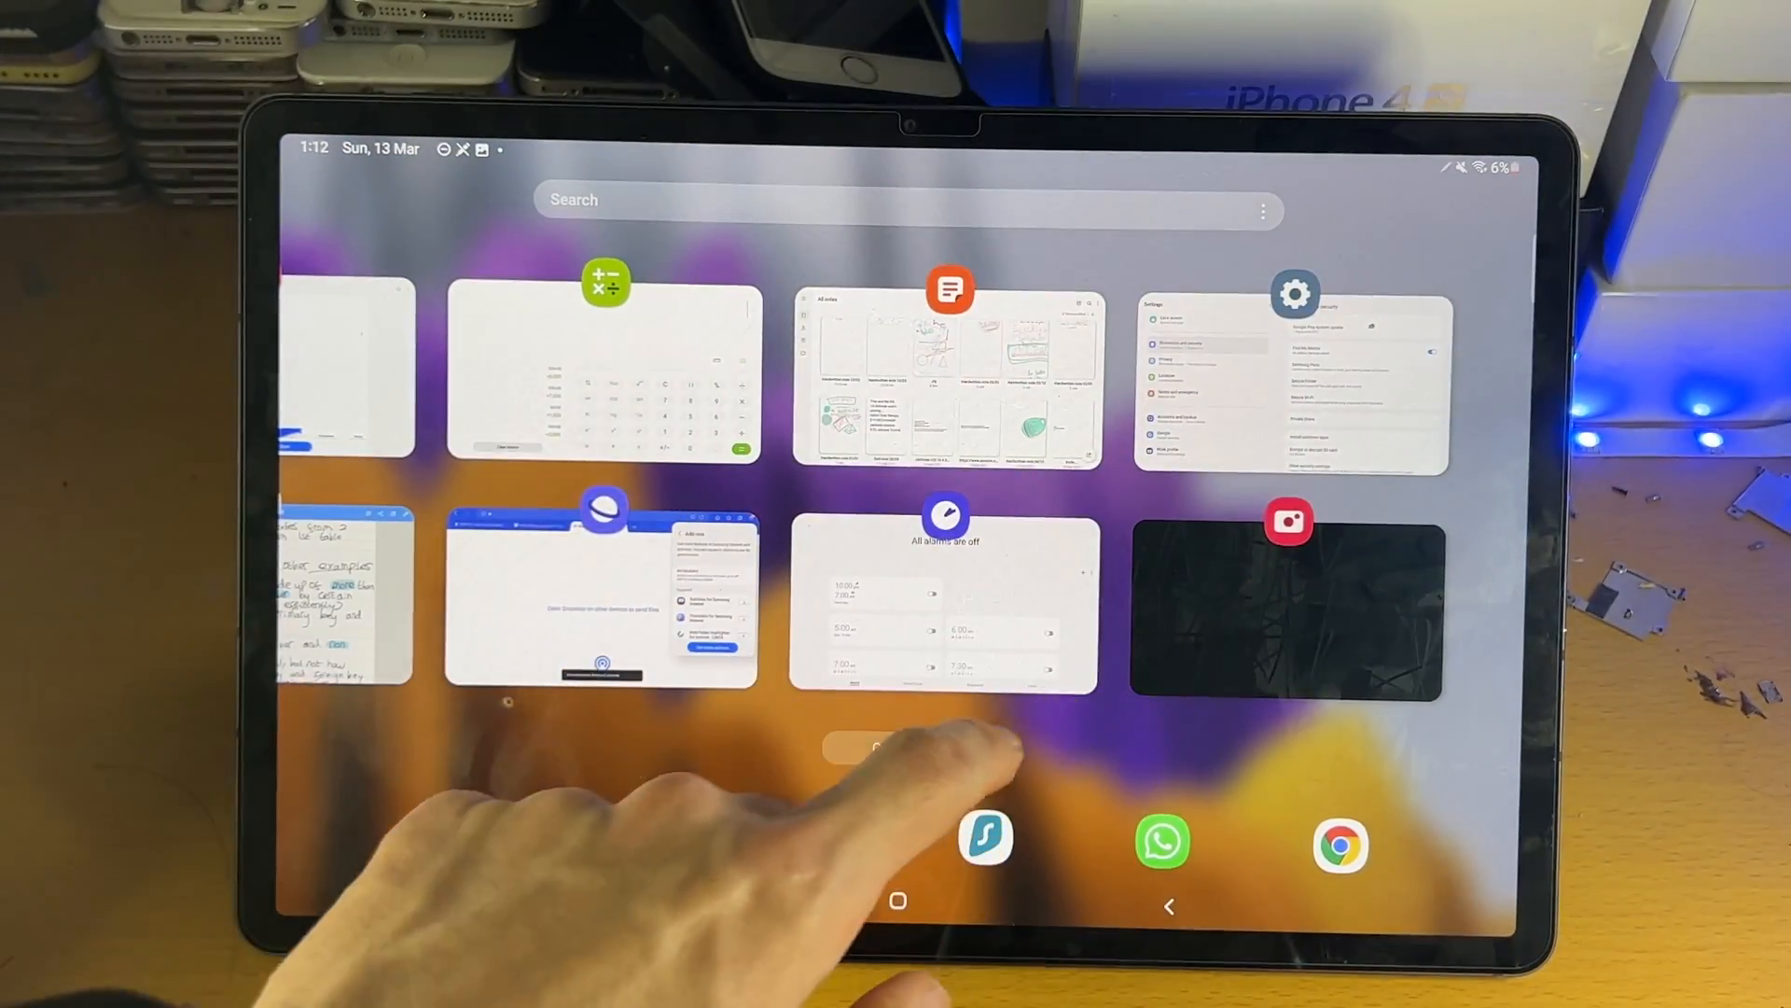
click(897, 899)
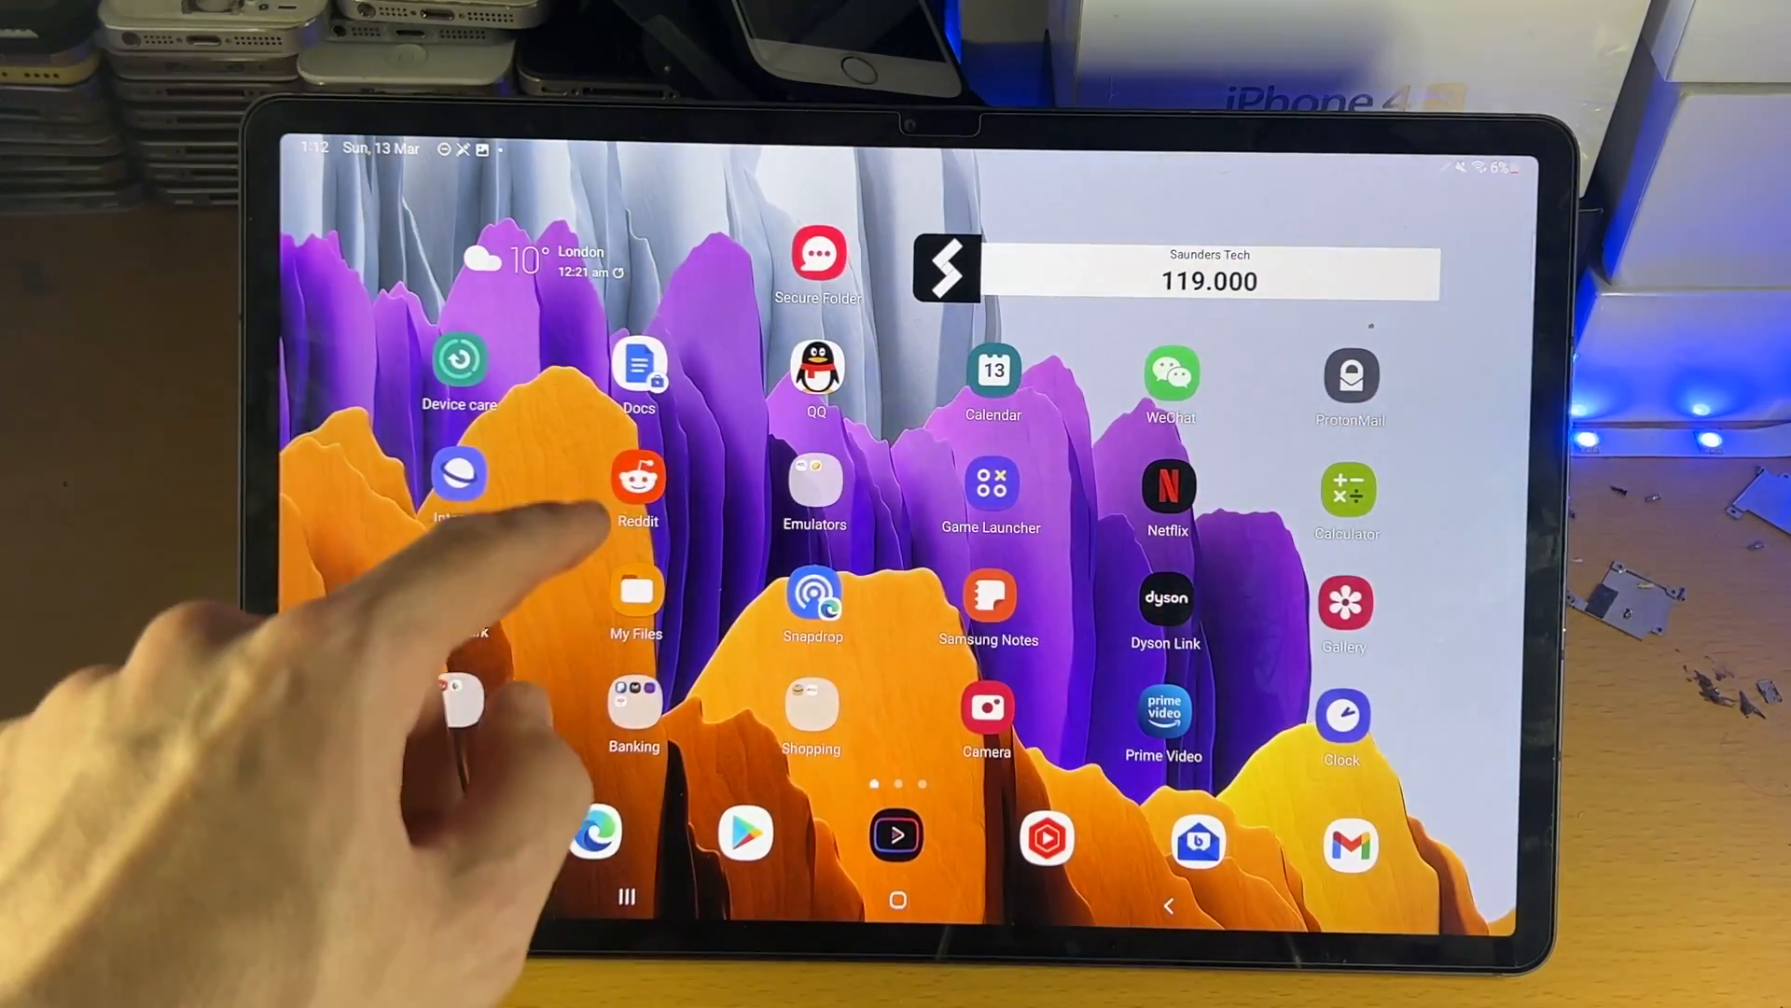
click(819, 265)
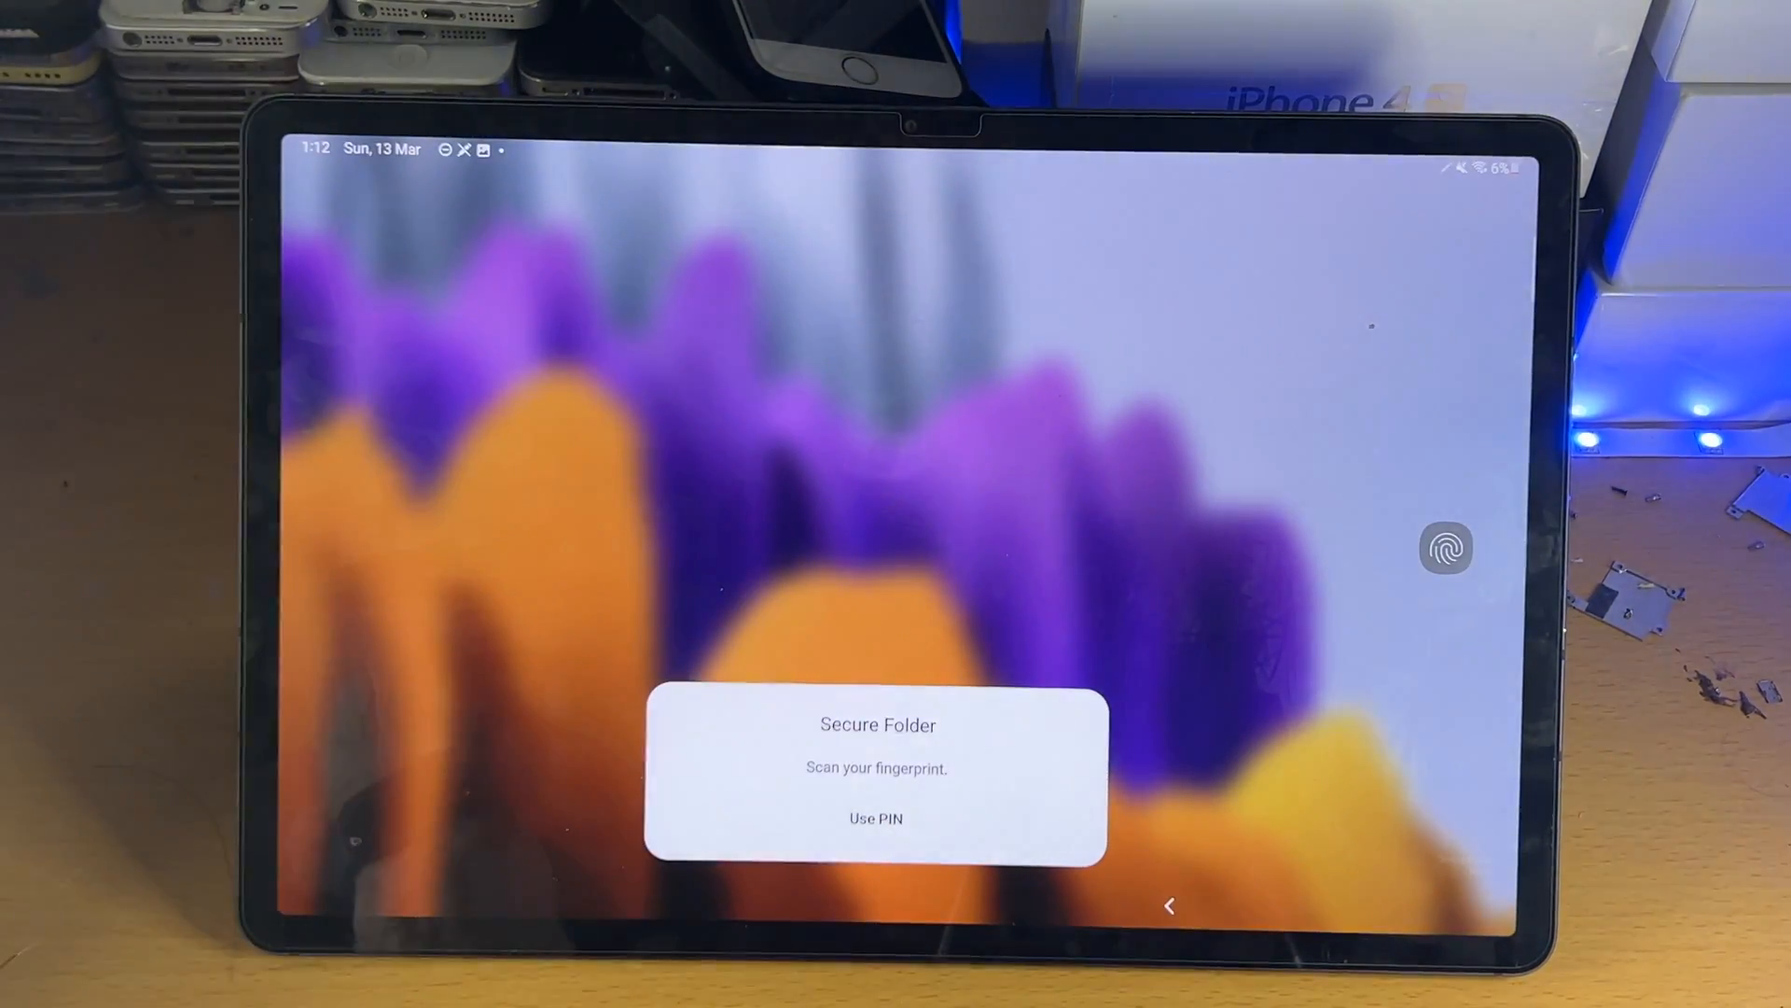